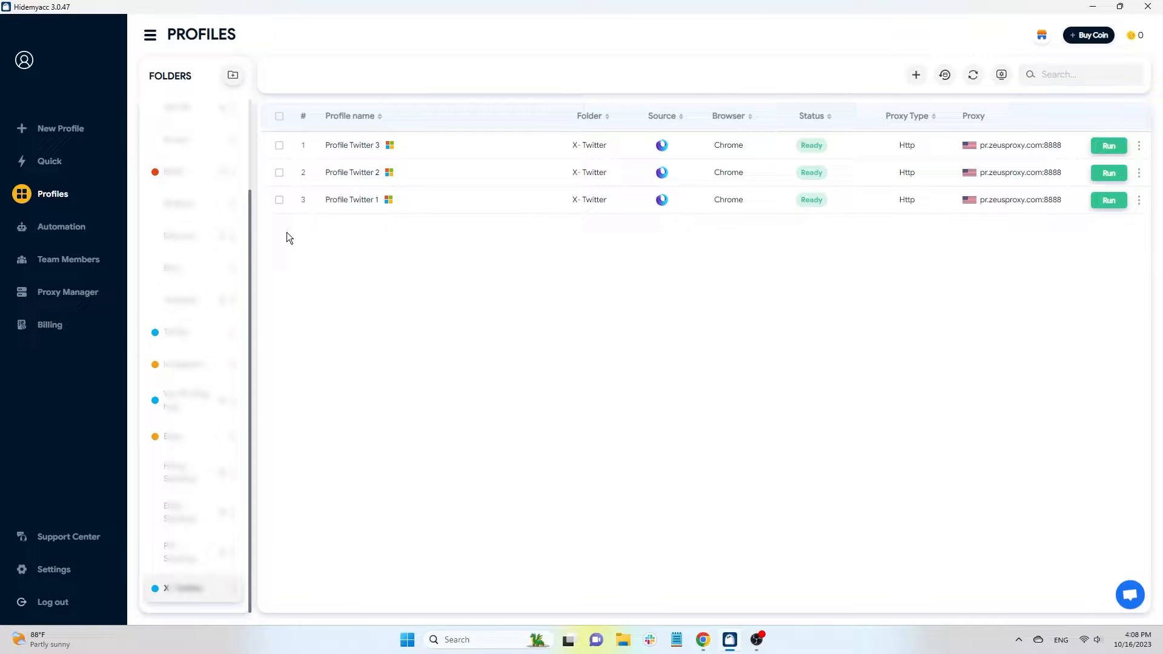
- Select all three Twitter profiles in Hidemyacc, run them, and close the bulk toolbar
click(279, 115)
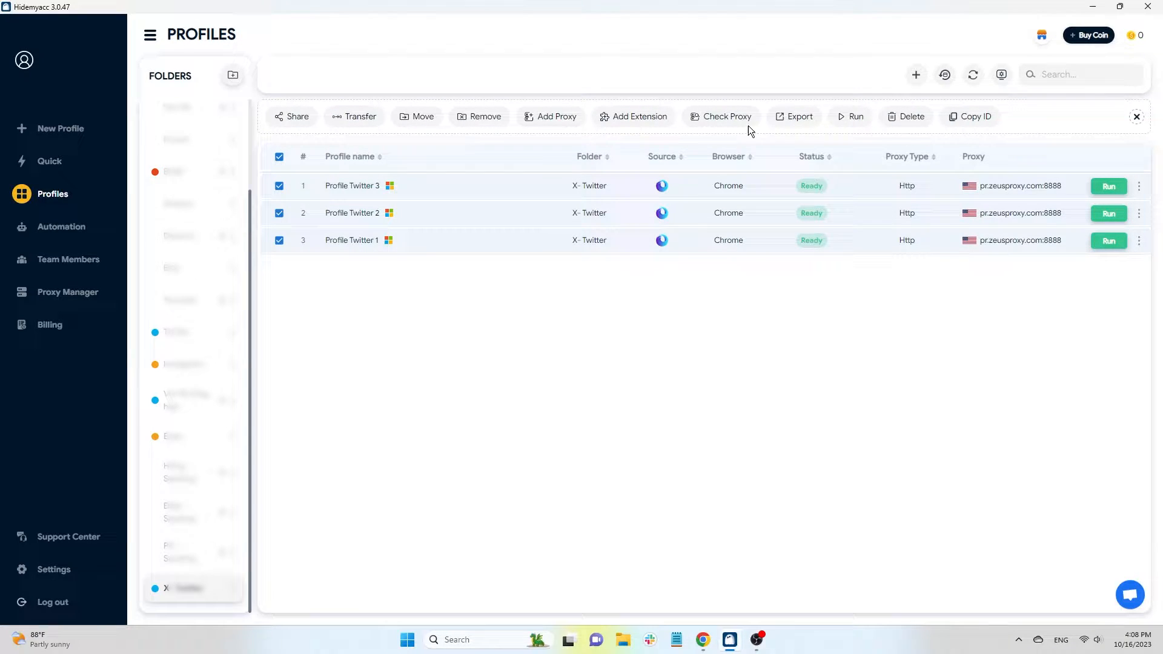
click(1108, 186)
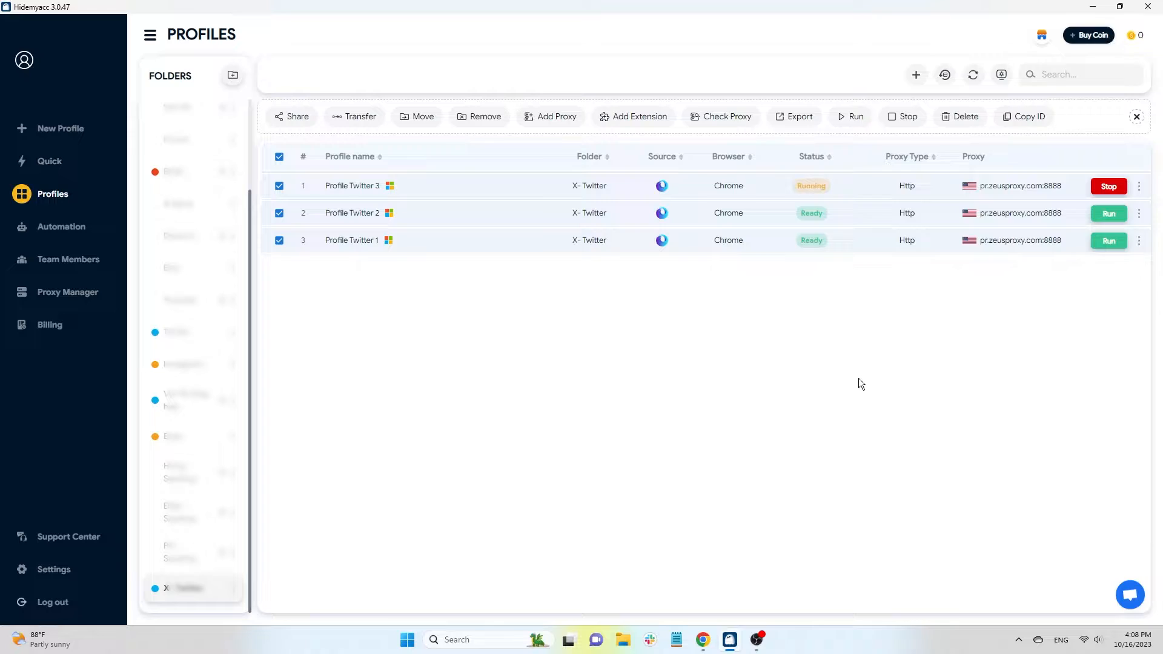
click(1108, 213)
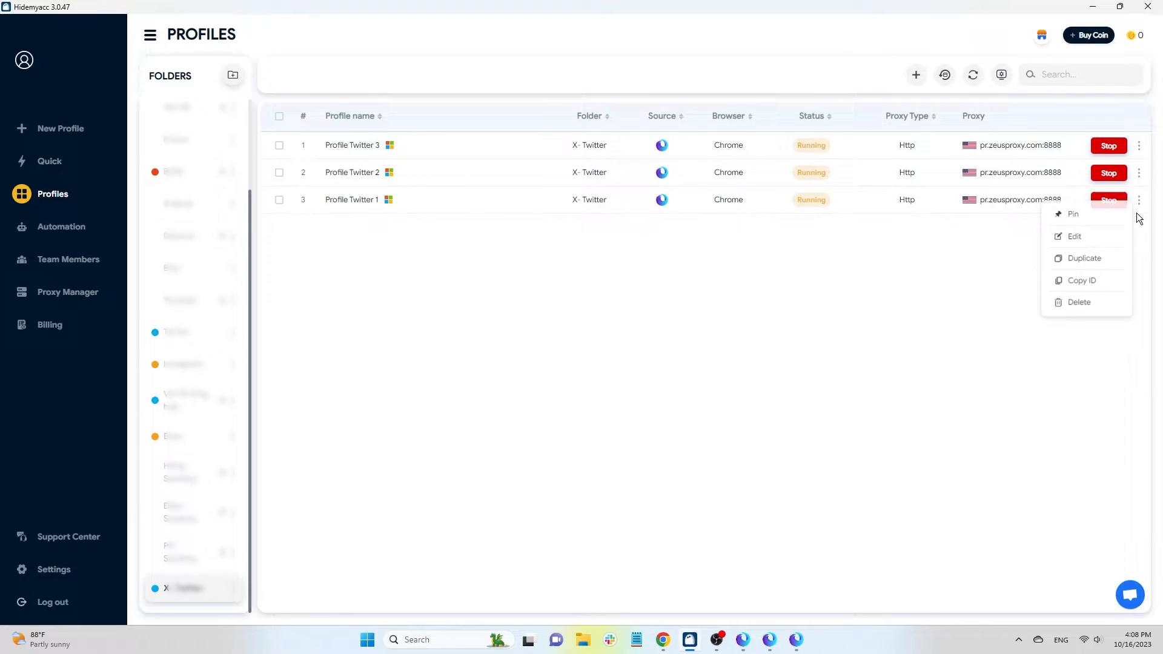
click(1074, 236)
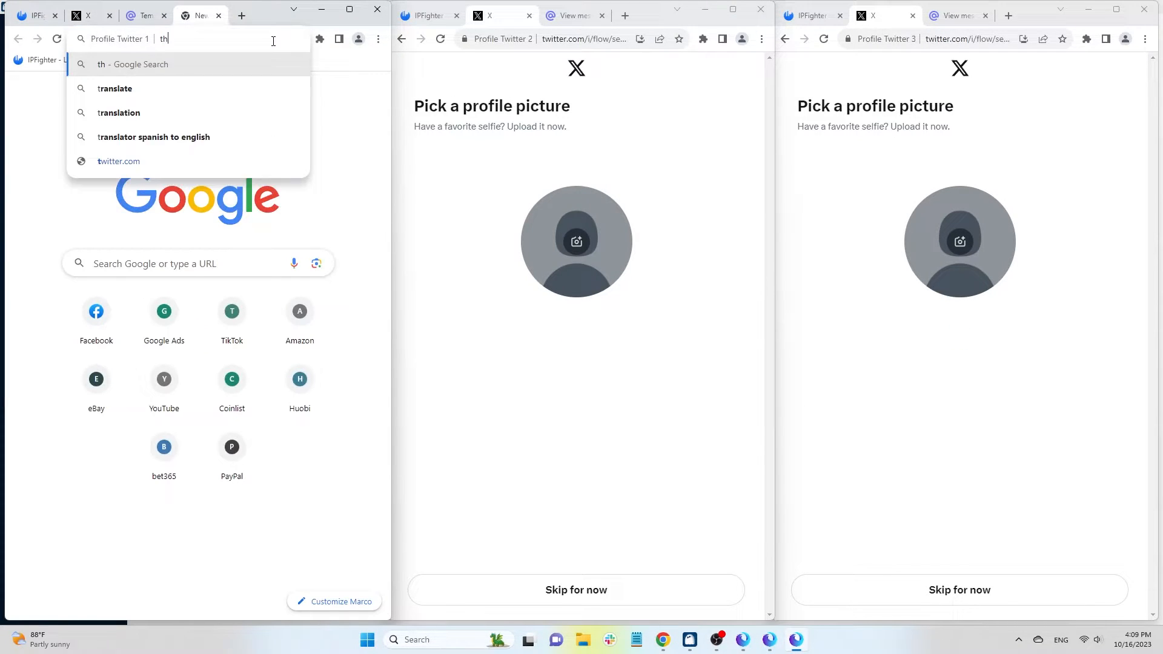
- Search Google for 'thispersondoesnotexist' and open ThisPersonDoesNotExist.com from the results
text(thispersondoesnotexist)
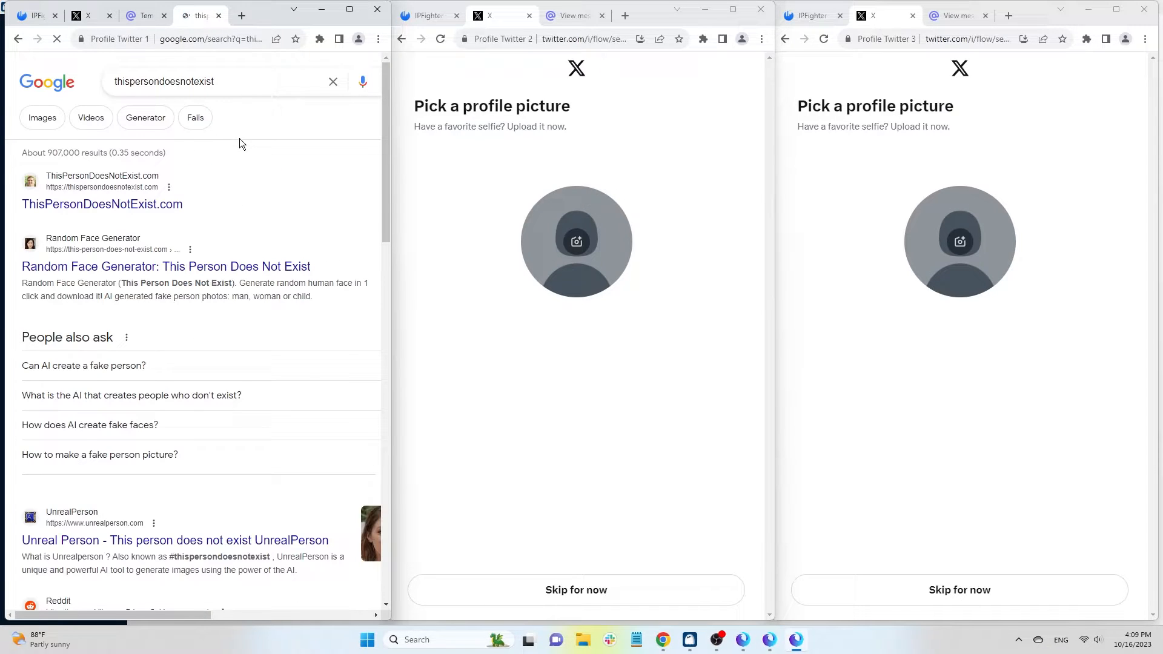
click(102, 203)
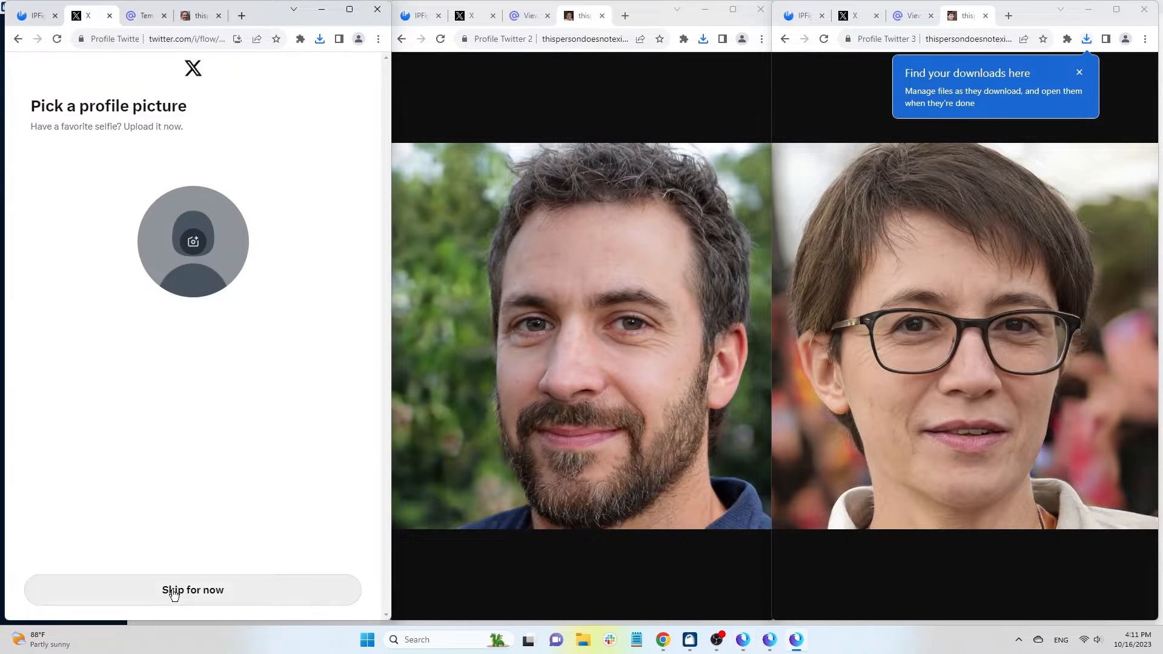
- Refresh for a new face, save it to Downloads, and apply it as profile picture
click(193, 241)
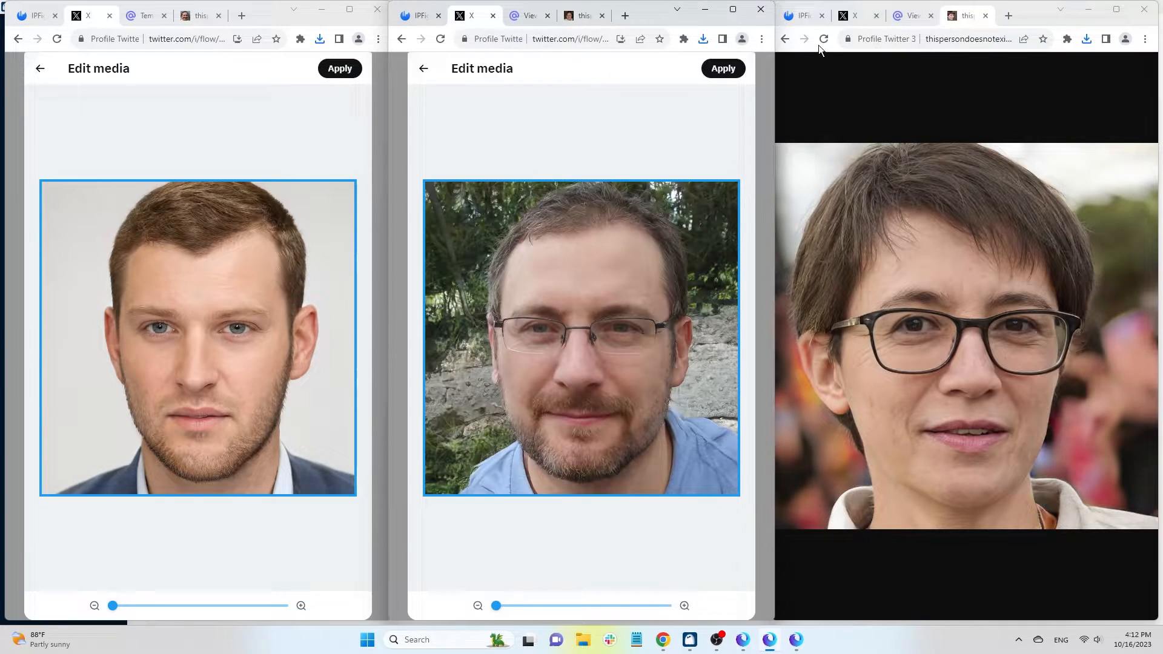
click(824, 38)
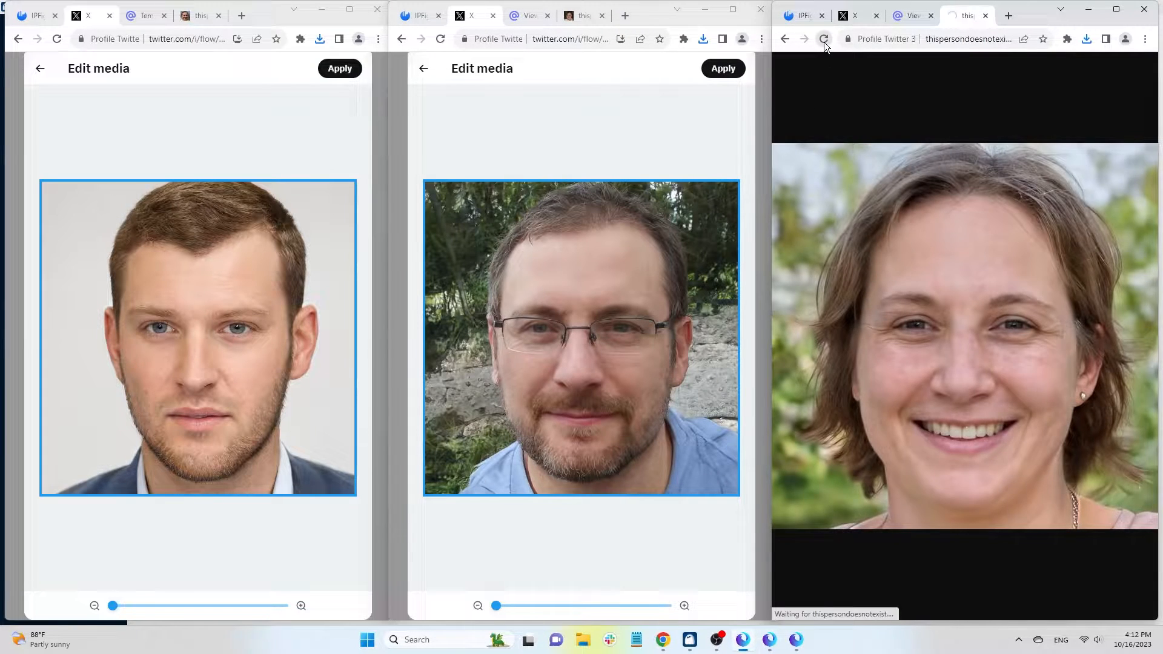
click(824, 38)
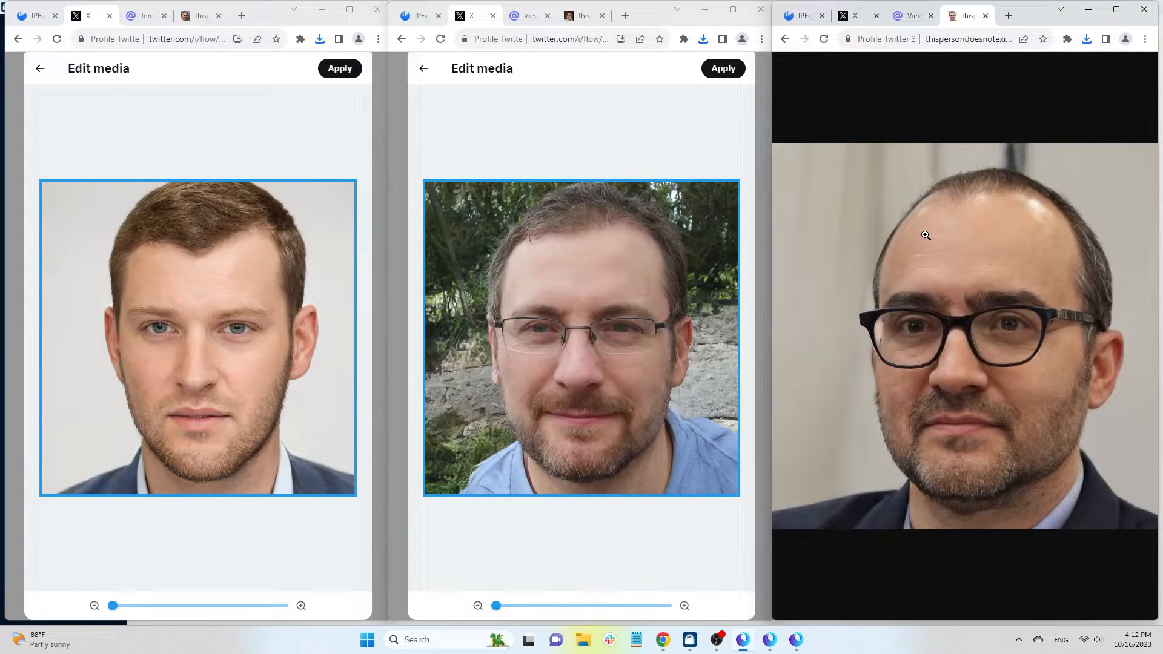
click(823, 39)
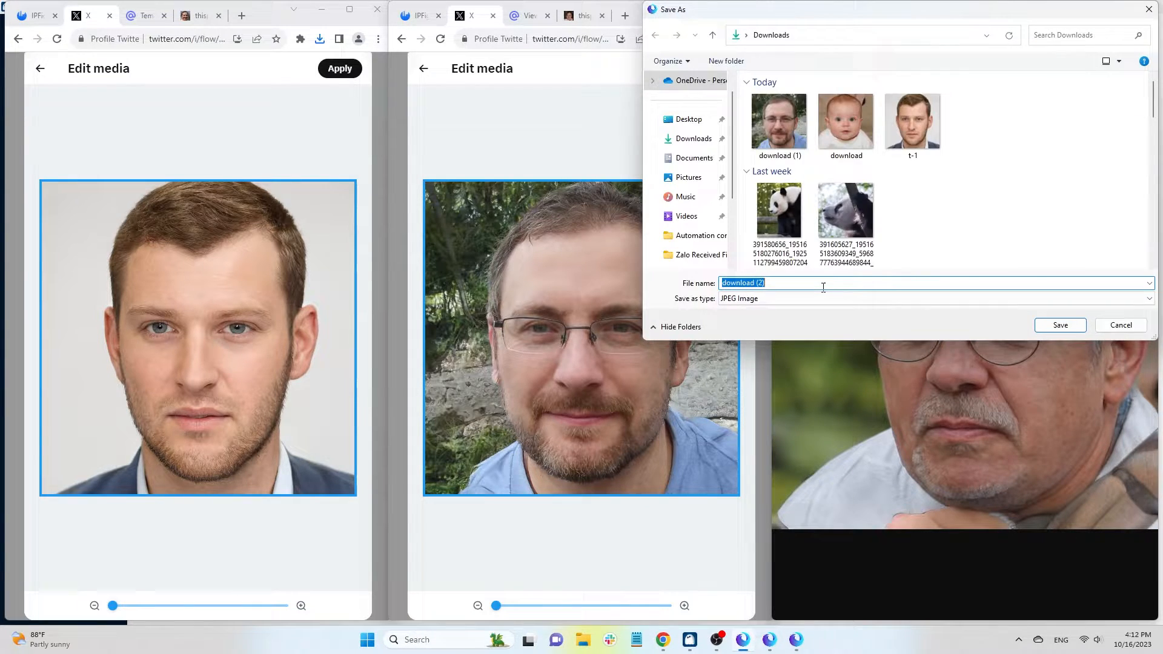
click(1060, 324)
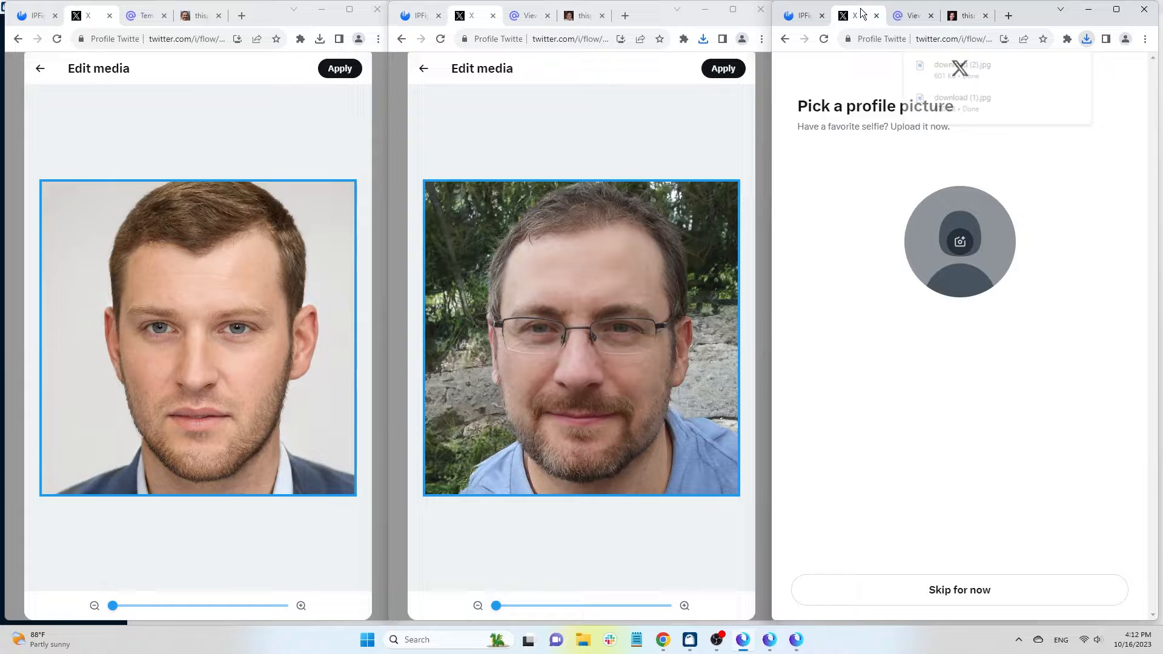
click(959, 241)
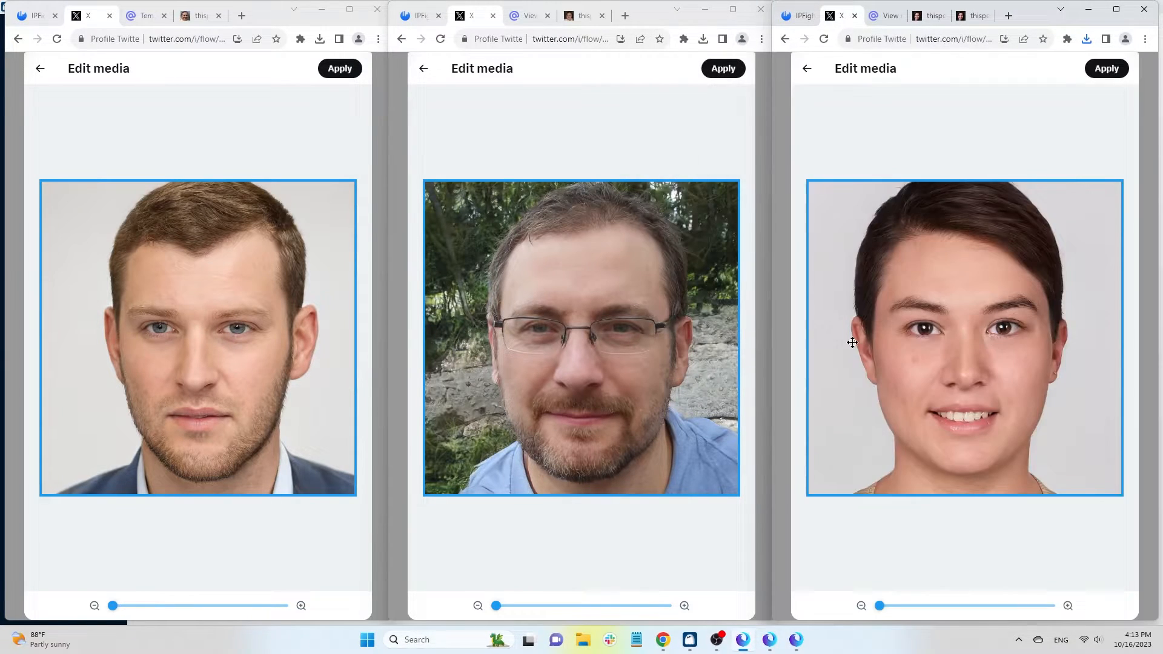
click(339, 69)
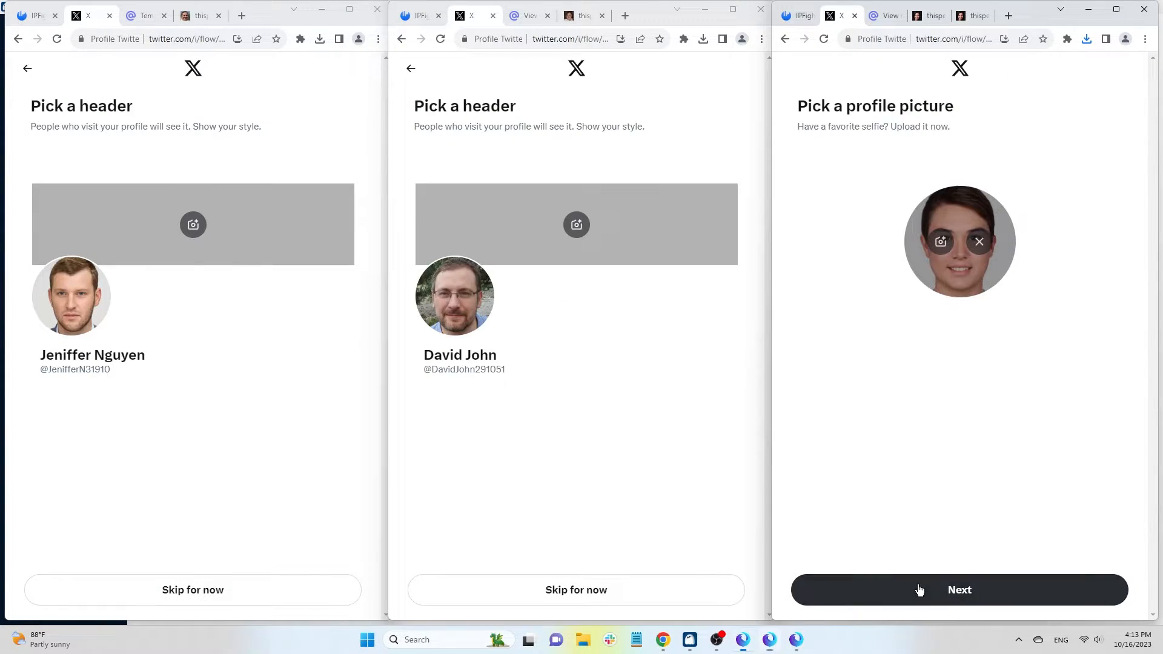
- Move to the header step and open a 'facebook cover' image from Google results
click(959, 589)
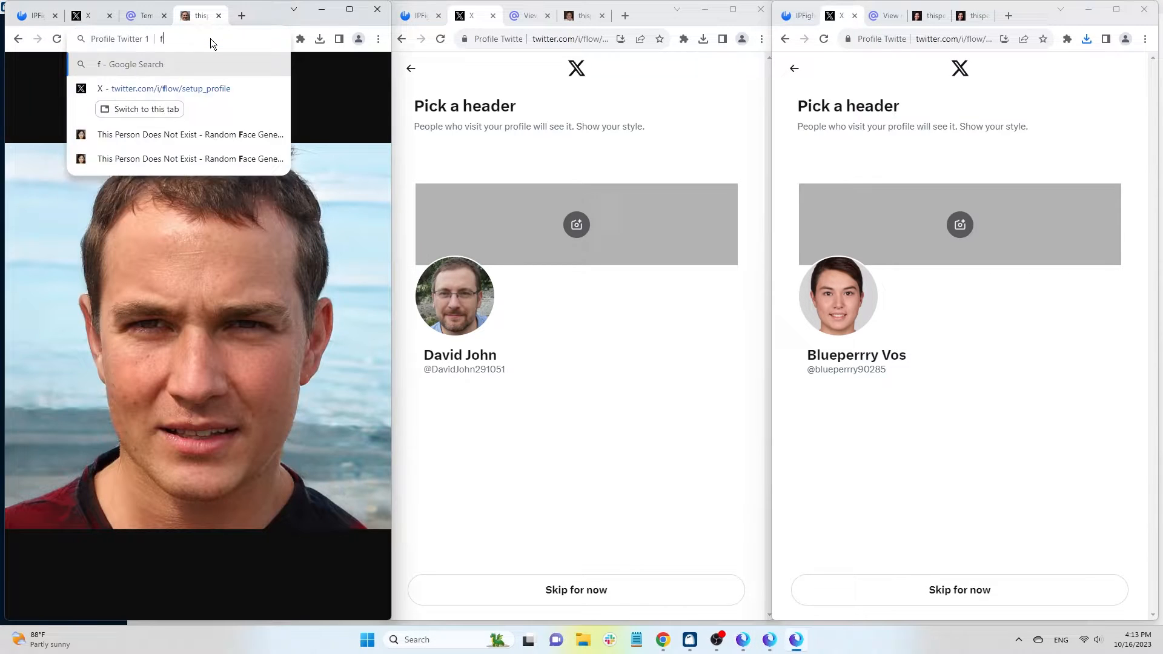
text(facebook cover)
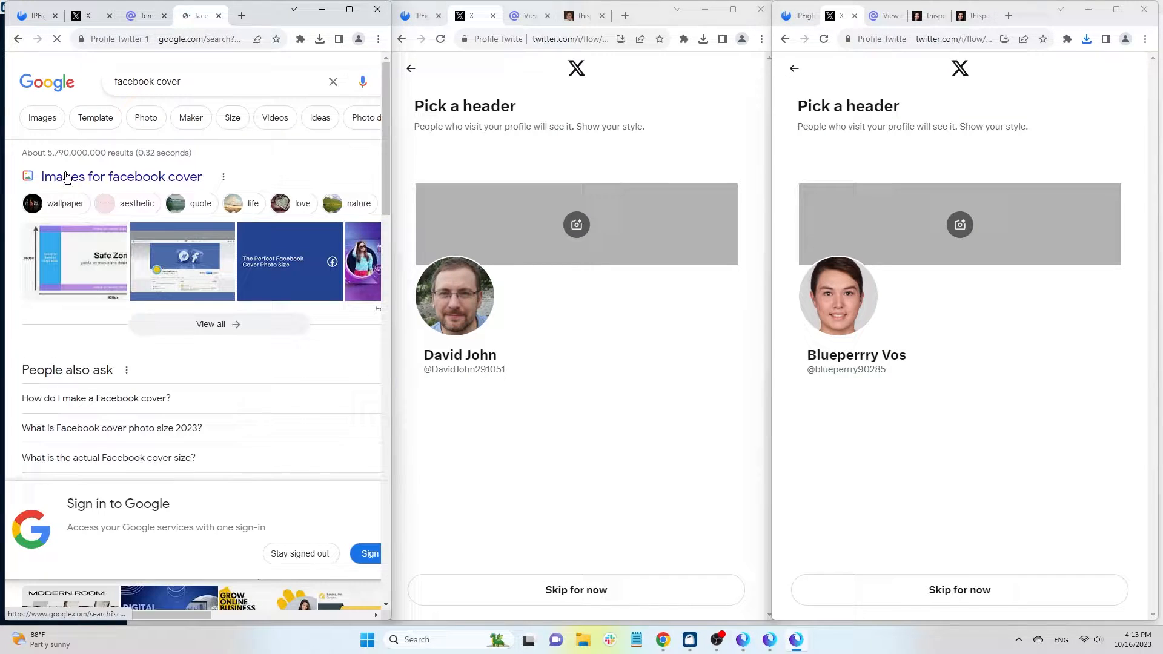
scroll(down, 3)
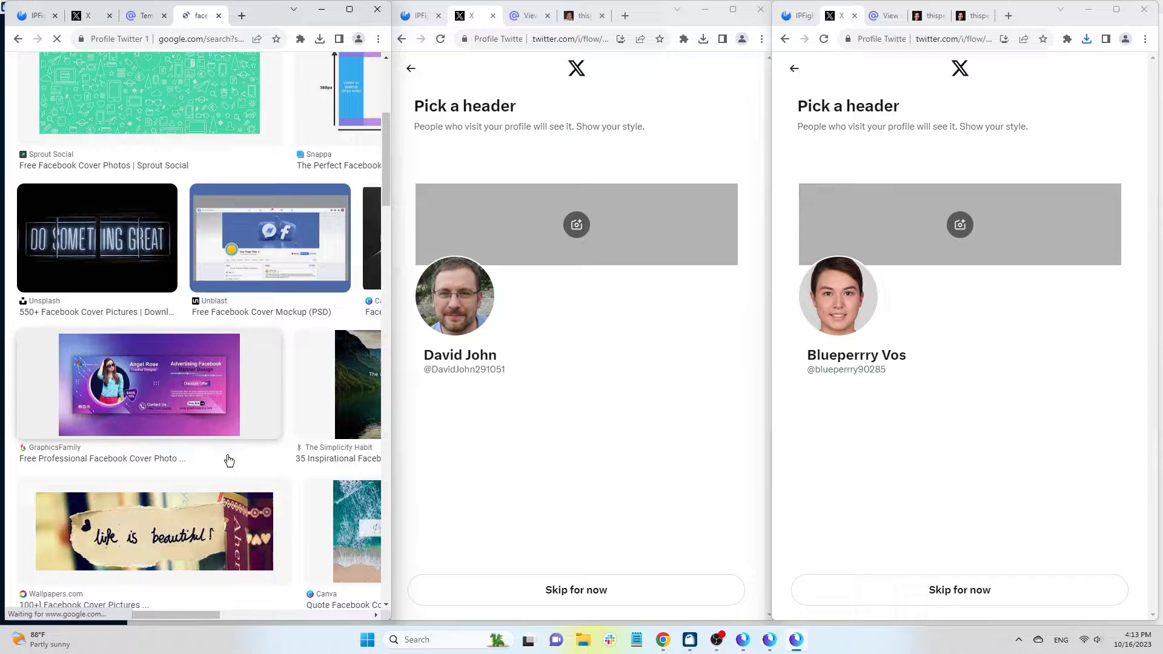
scroll(down, 3)
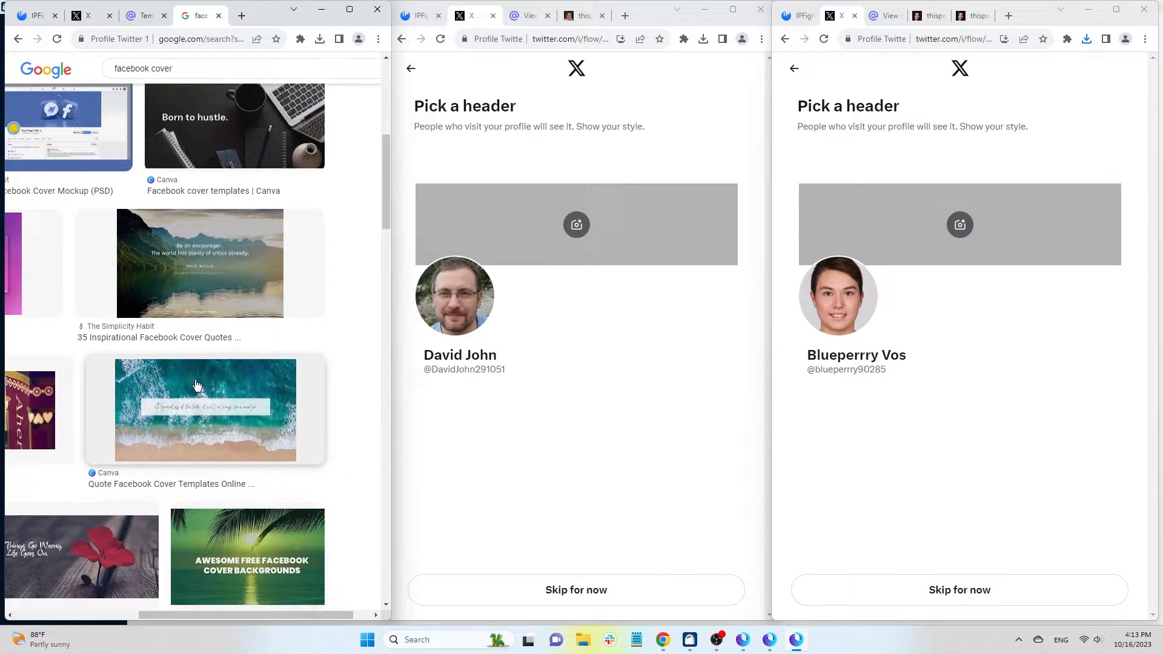
click(197, 385)
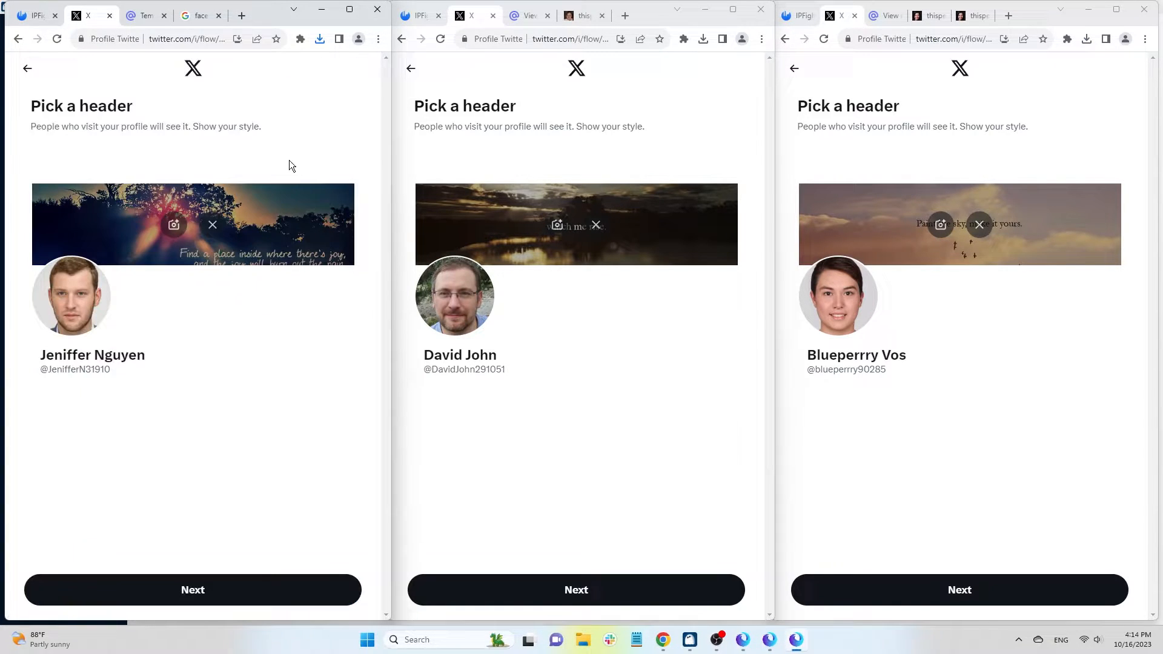
mouse_move(293, 603)
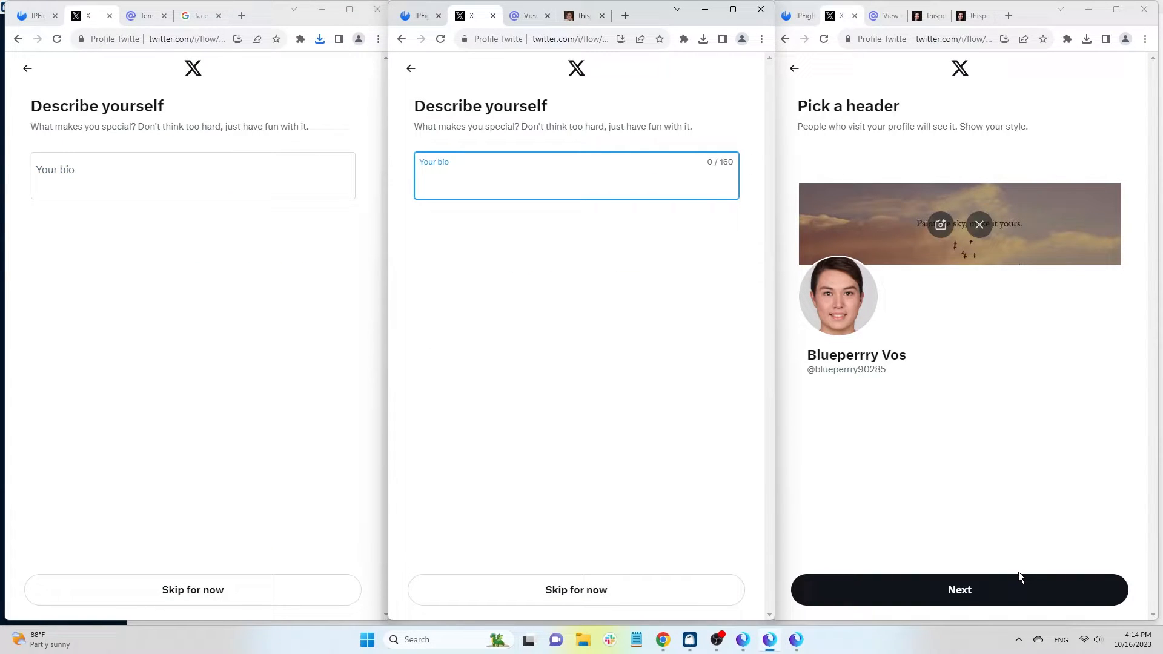
- Enter bios like 'Make Money Online' and 'Airdrop', and set location to United States
text(Make)
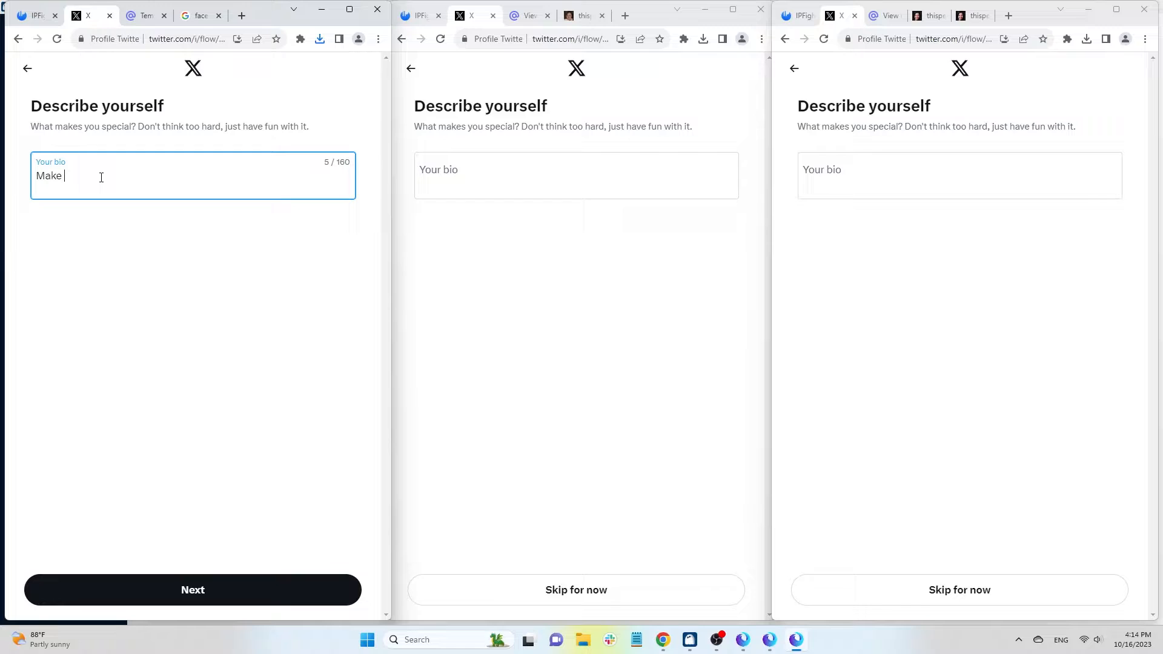
text(Money Online)
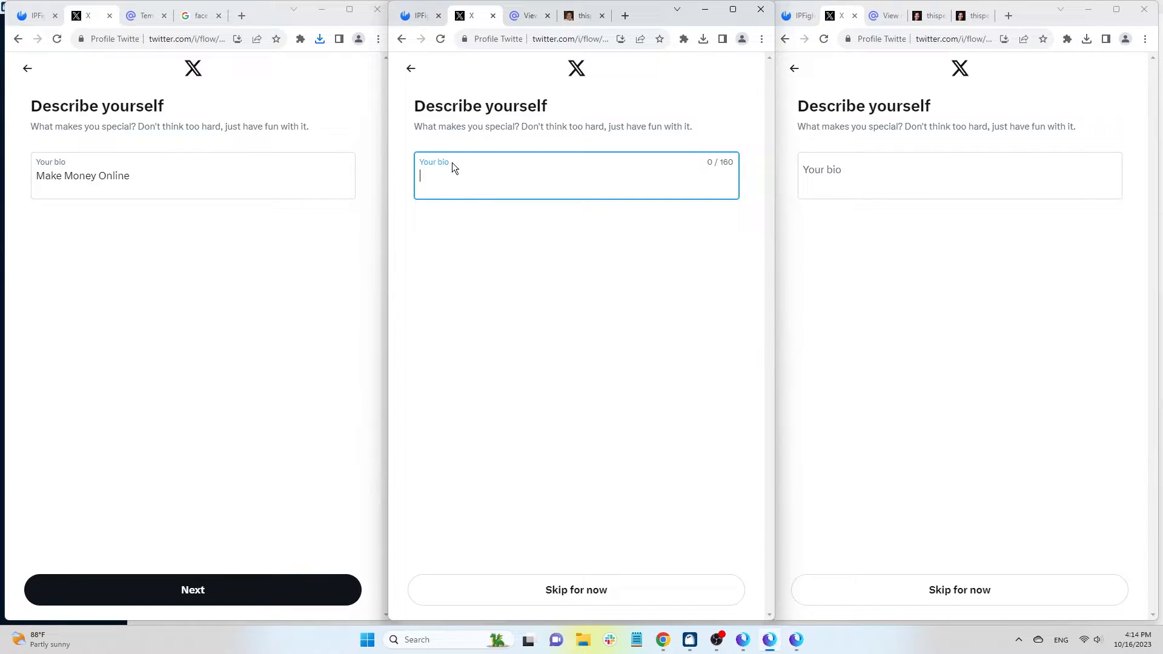
text(Airdrop | Cr)
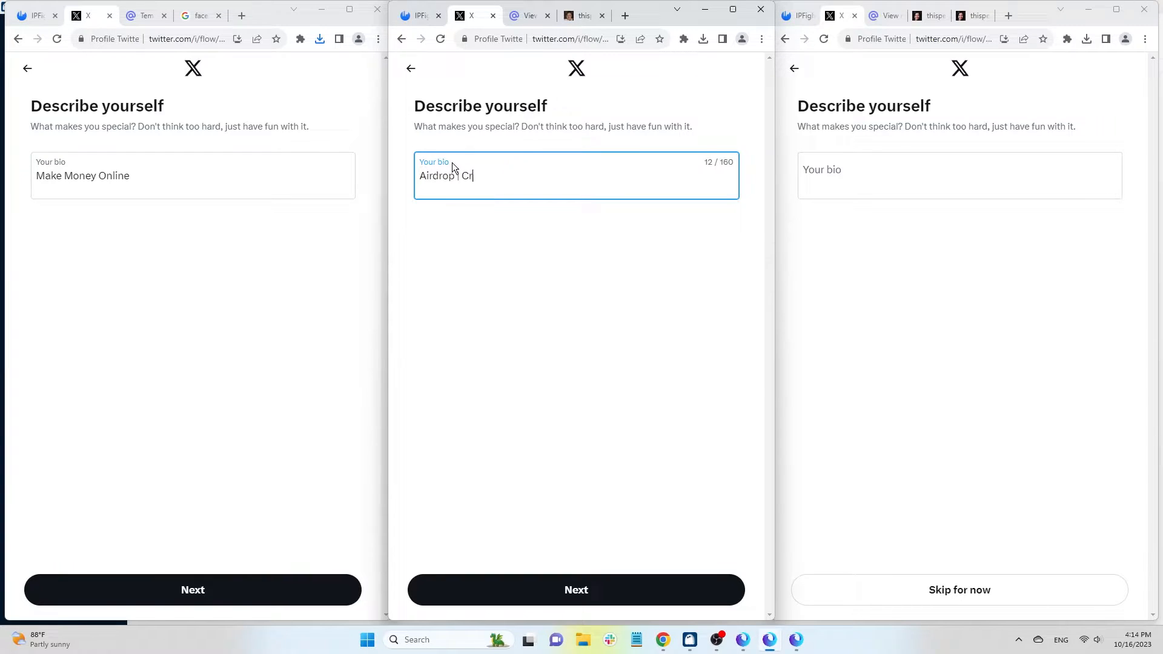
click(959, 589)
text(U)
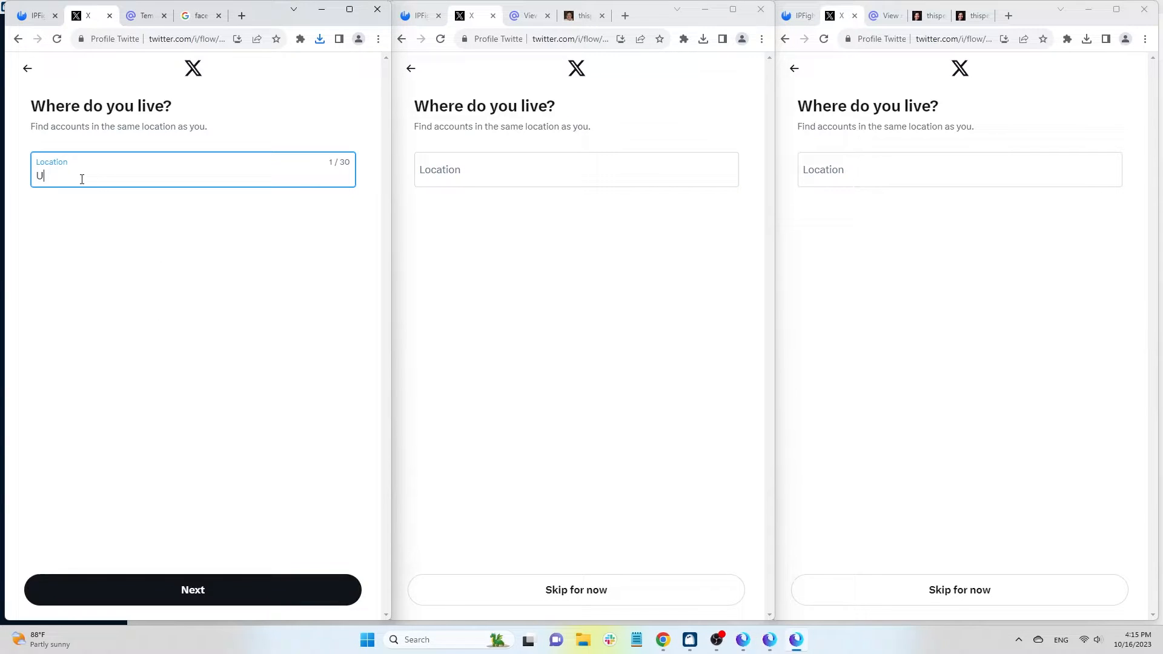
text(nited State)
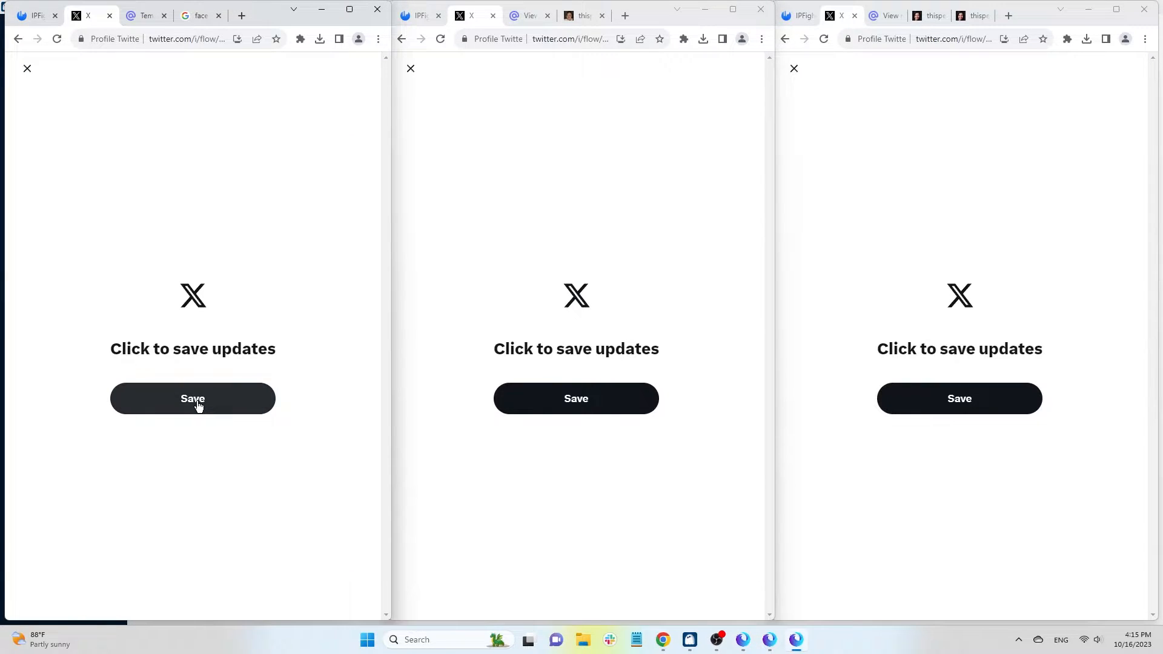
- Save the profile updates and scroll through the finished profile page
click(193, 398)
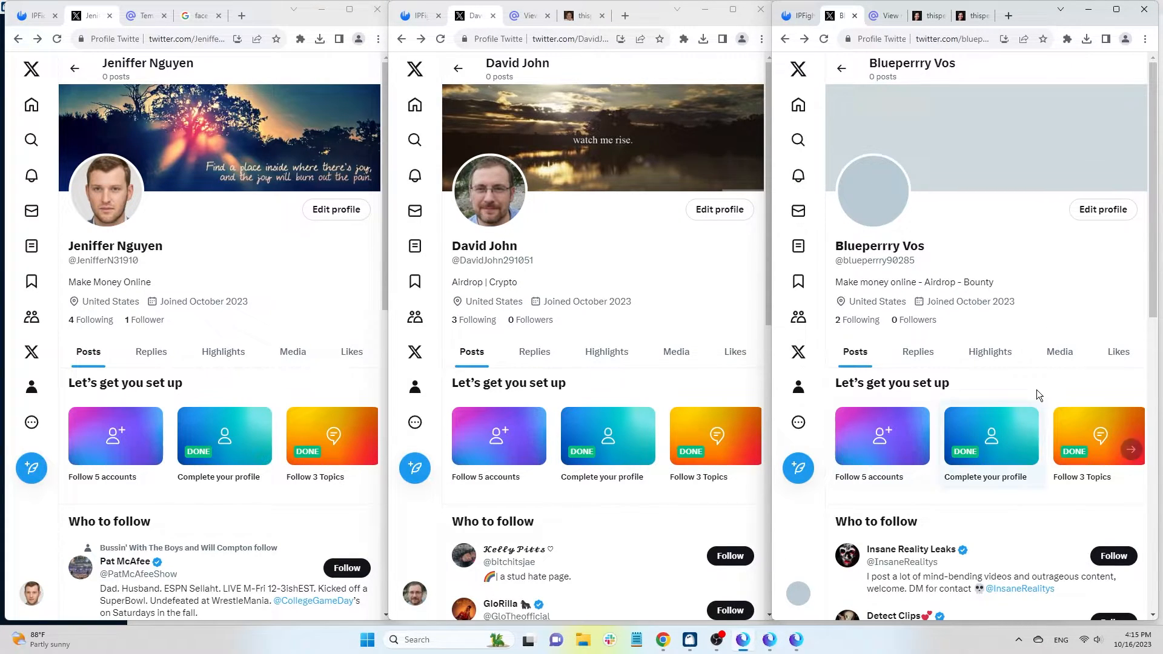
scroll(down, 3)
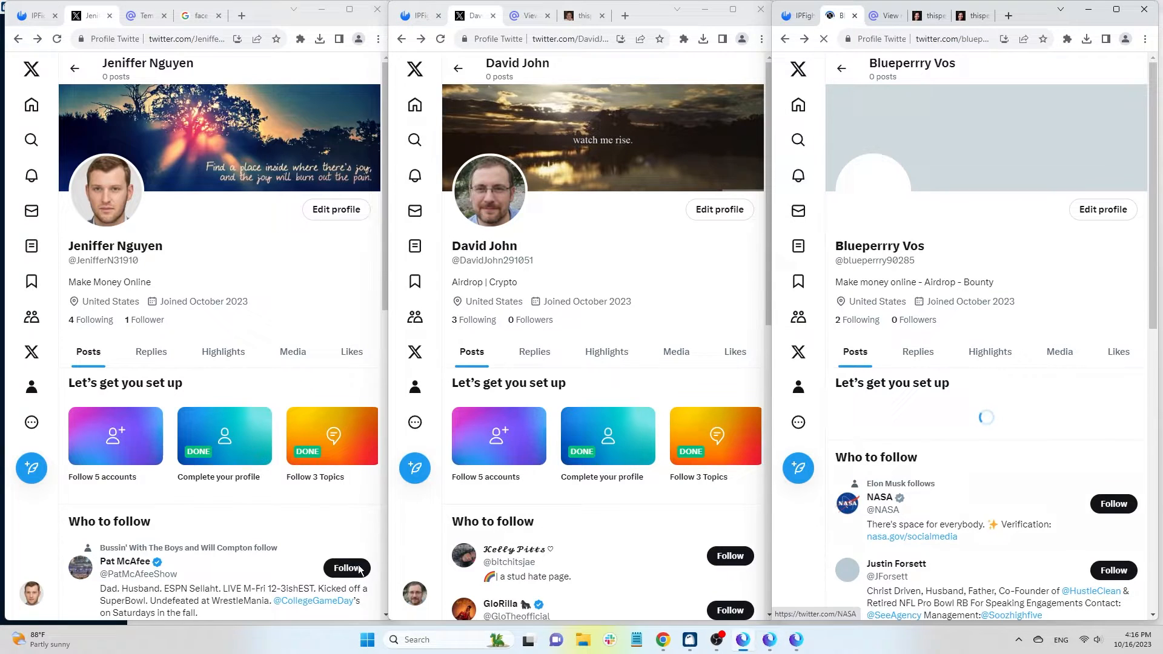
mouse_move(253, 410)
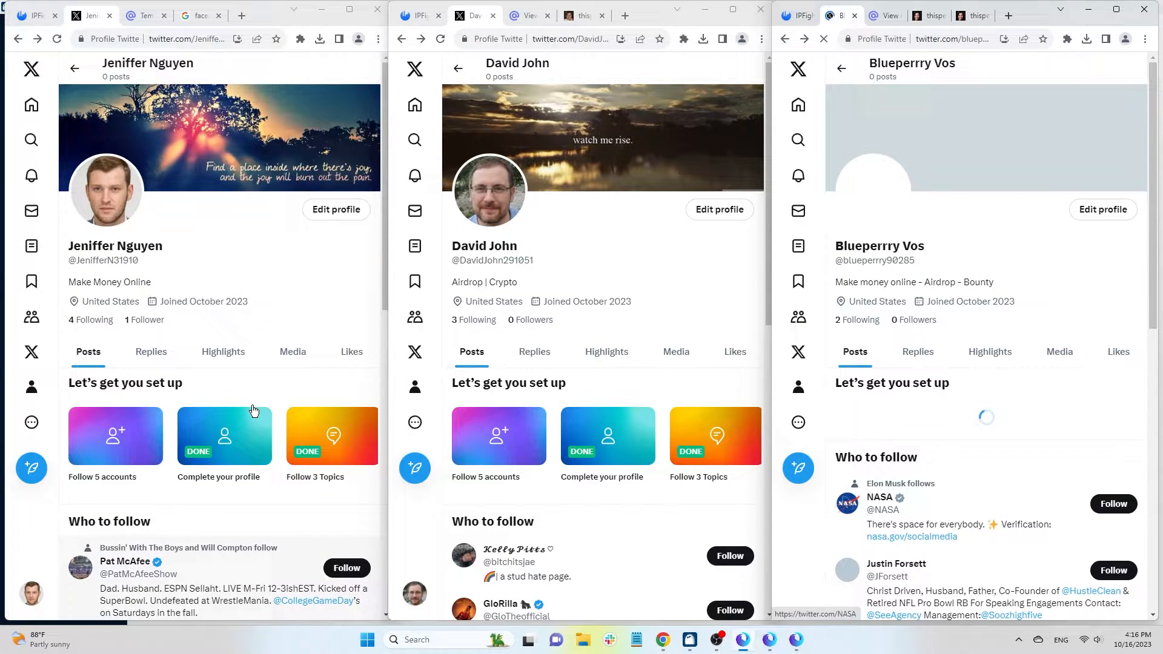
- Open the Home For you feed from the left sidebar
click(798, 105)
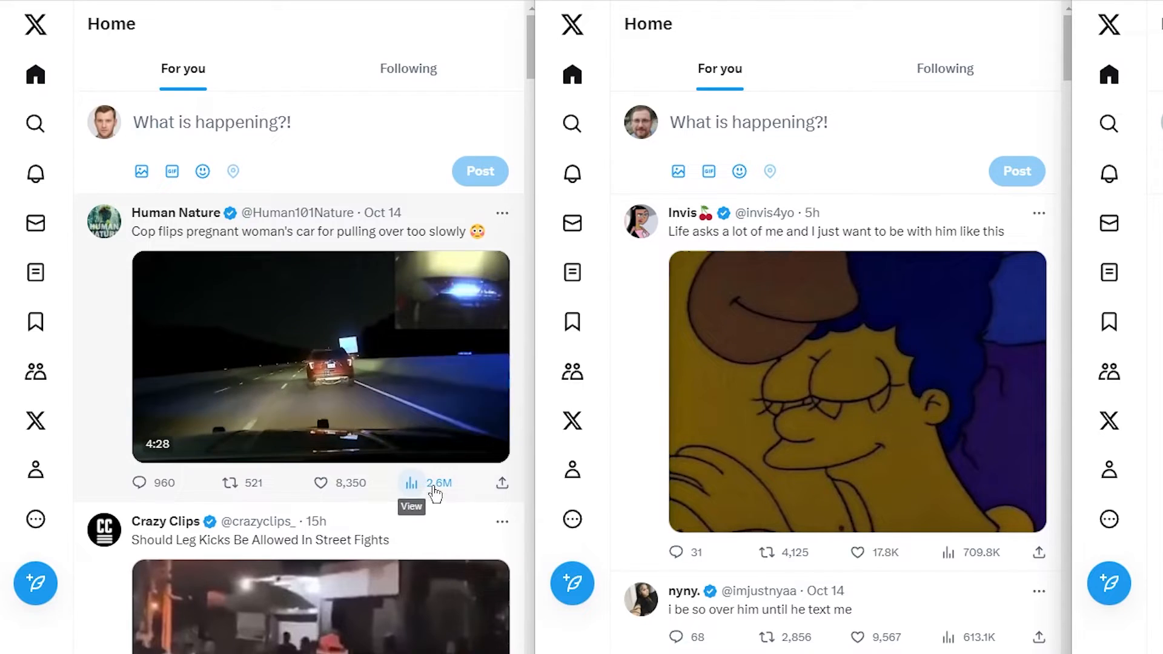
- Like and repost the Human Nature police-chase video, then dismiss the Unlock more notice
click(321, 482)
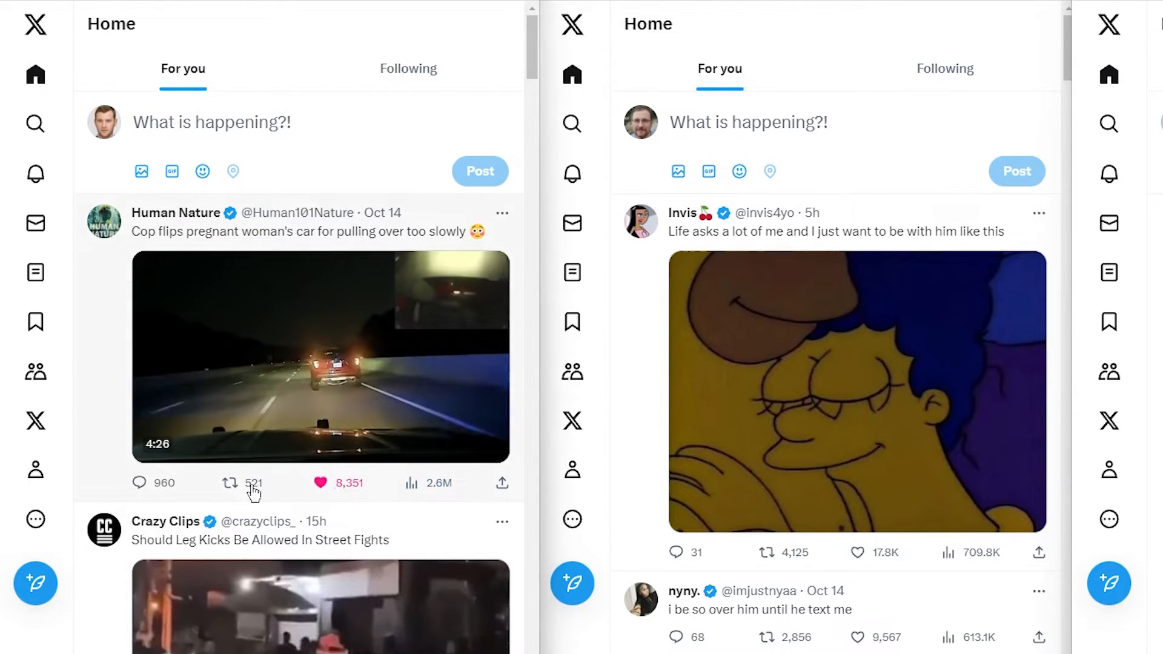
click(234, 483)
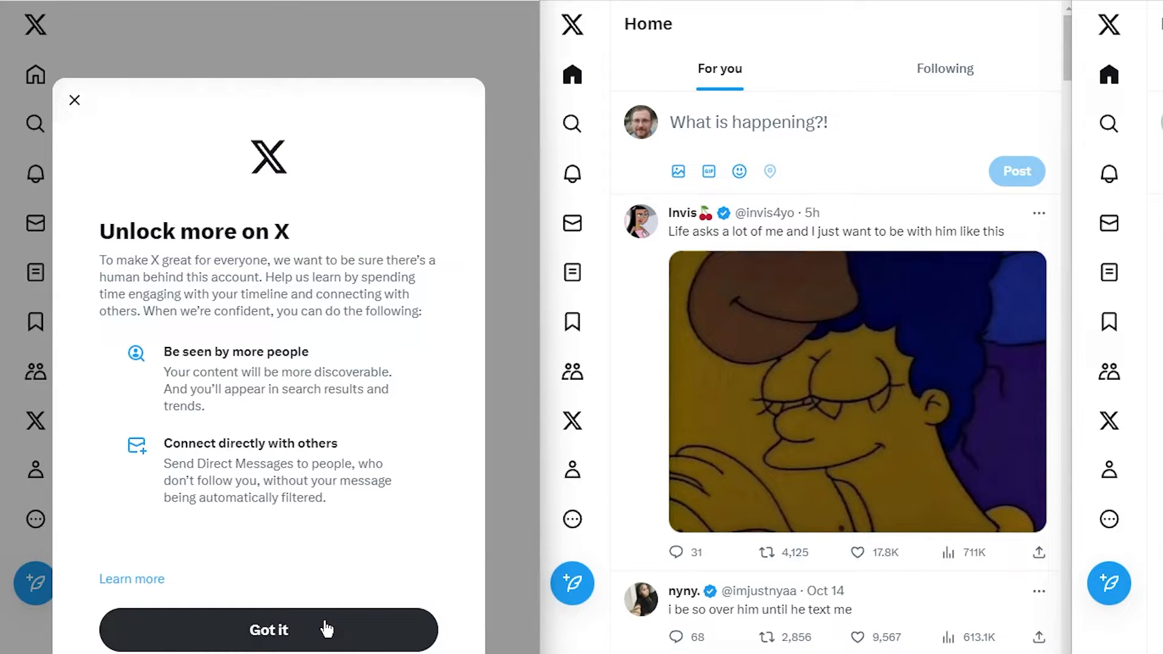
click(268, 630)
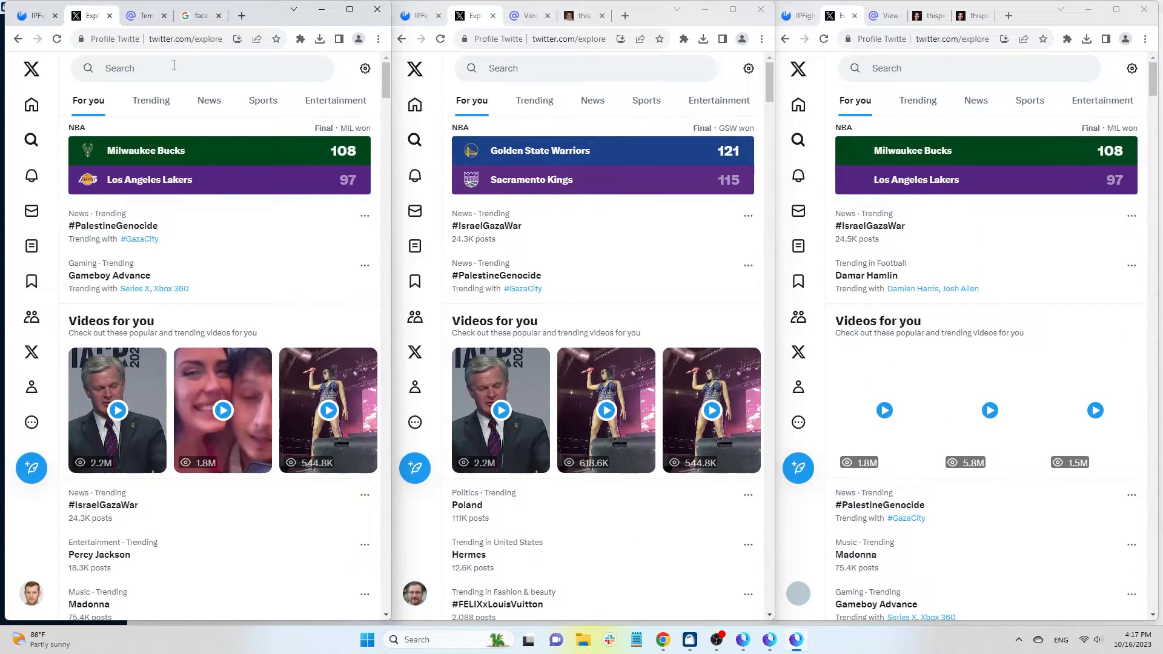
- Search Explore for 'airdrop' and follow the Cubic AirDrop account
text(airdrop)
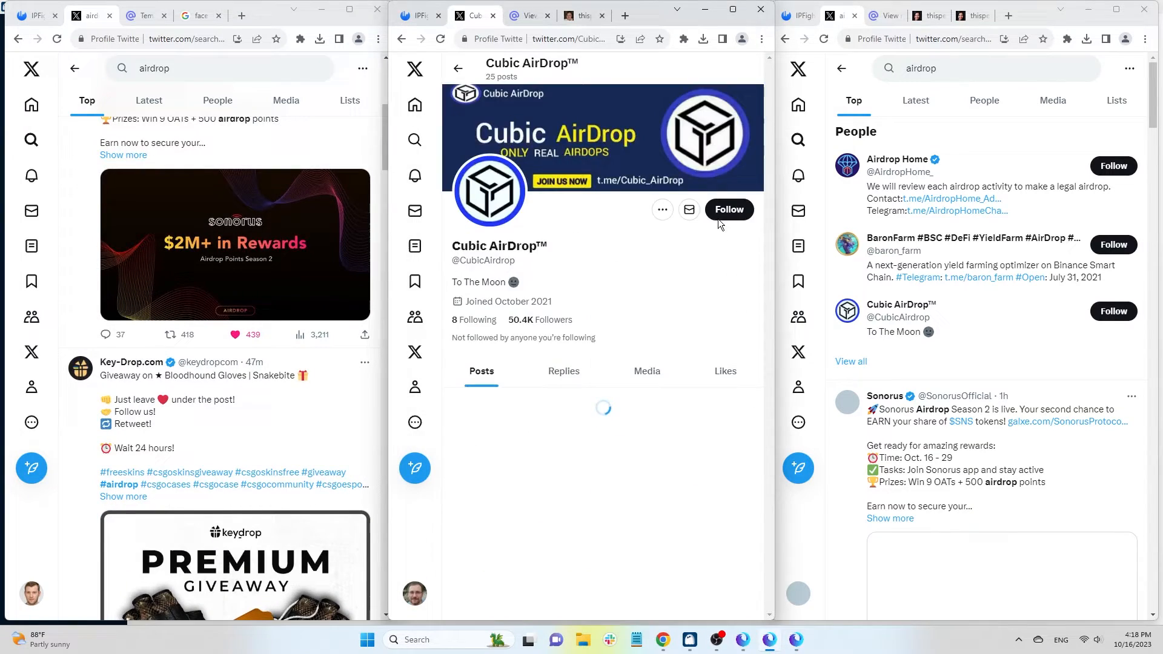
click(797, 175)
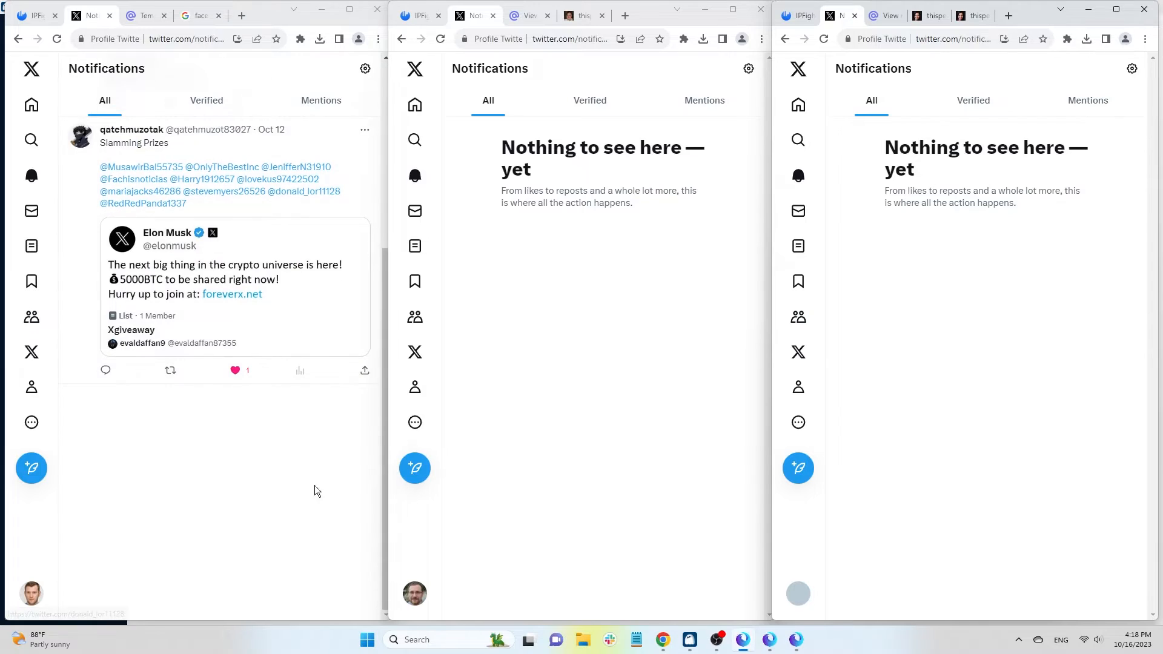
- Open the Lists page from the left sidebar Lists icon
click(414, 211)
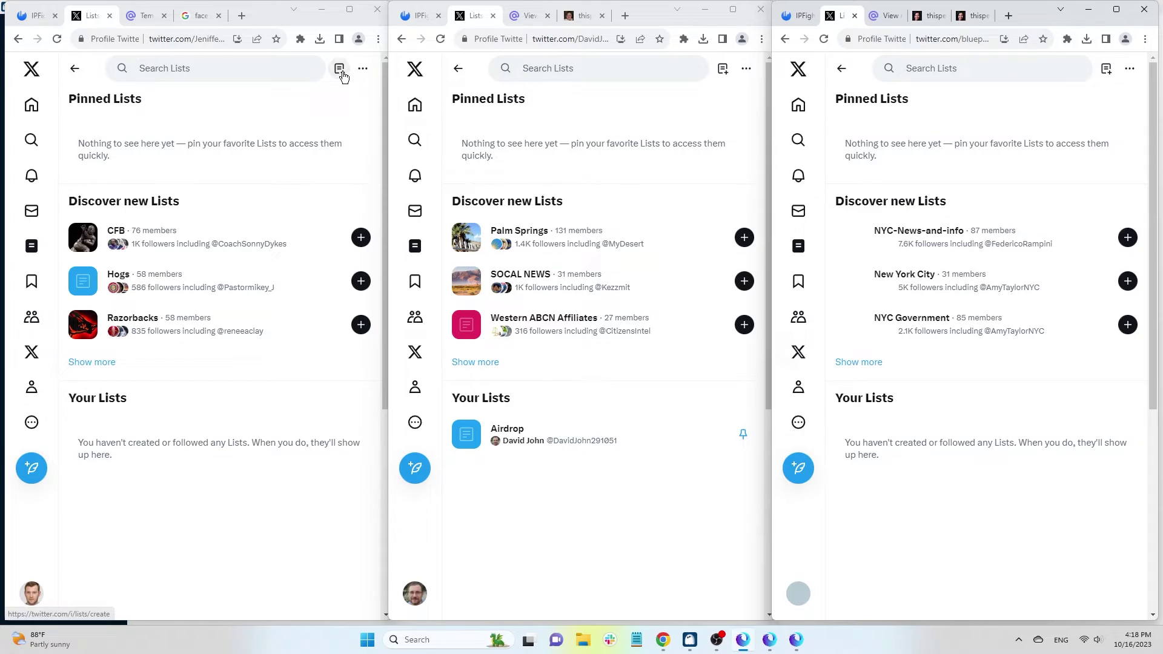
- Start a private list named 'Airdrop' with the description about making money online
click(339, 68)
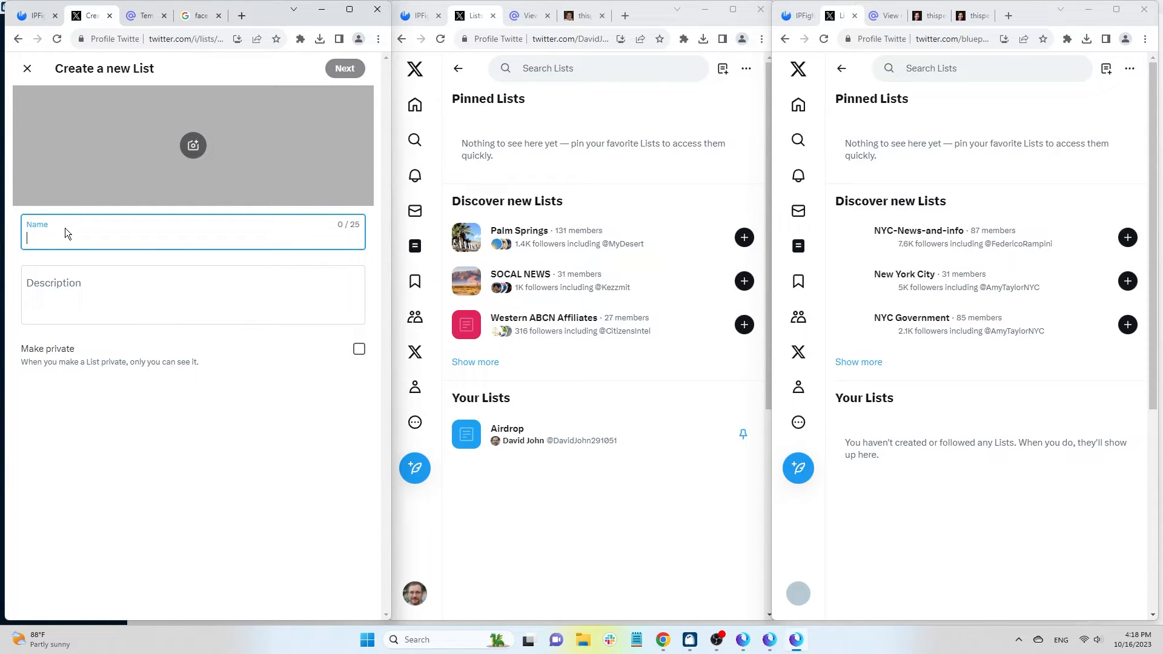
text(Airdrop)
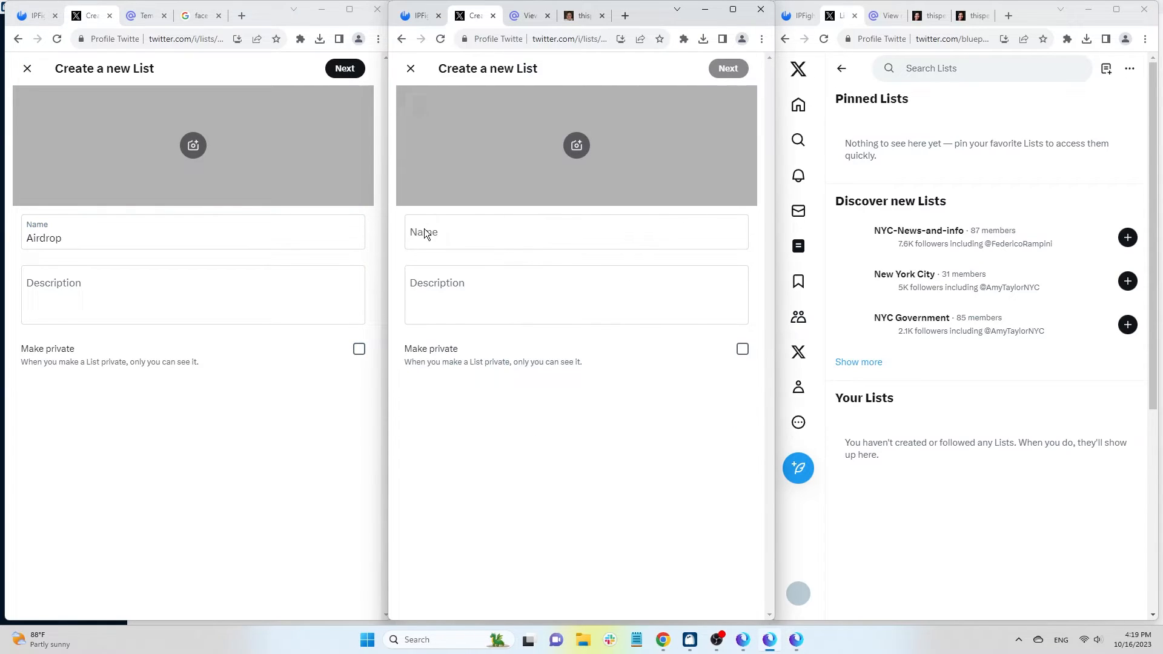
text(Make money online)
text(E-commerce)
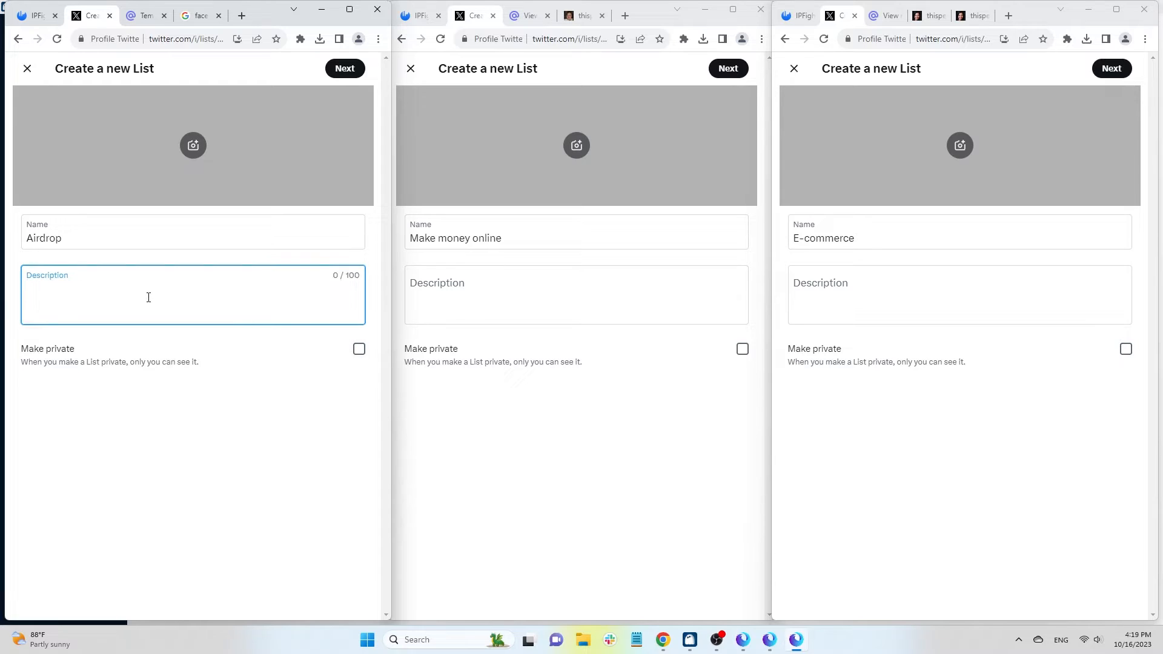
text(make onli)
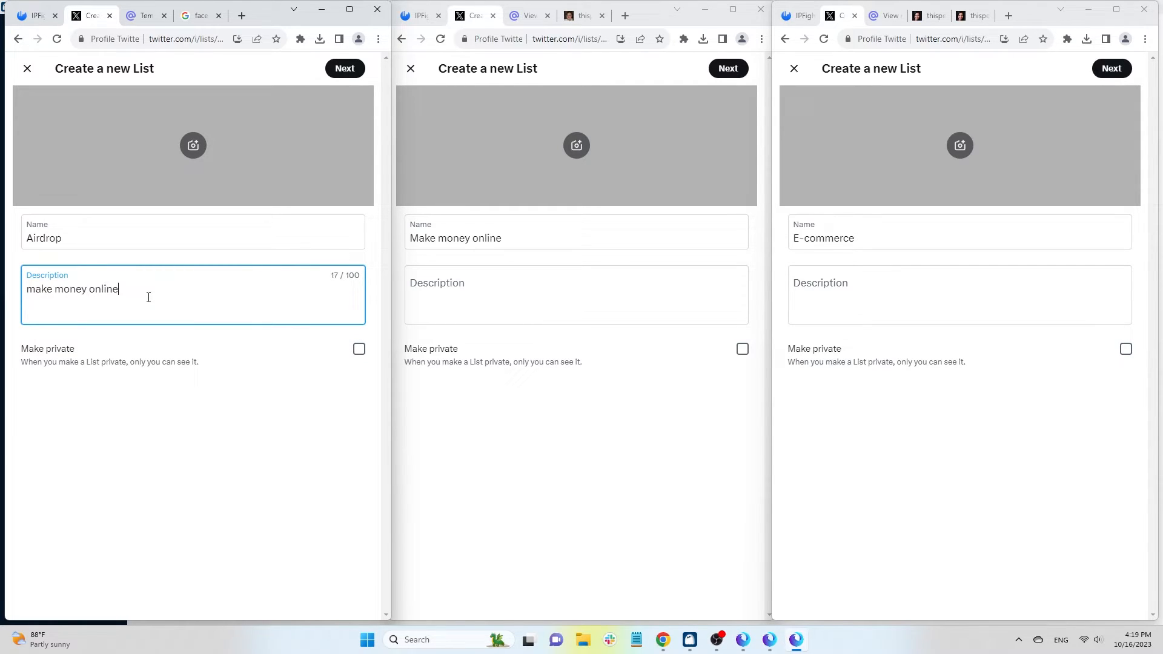
click(359, 348)
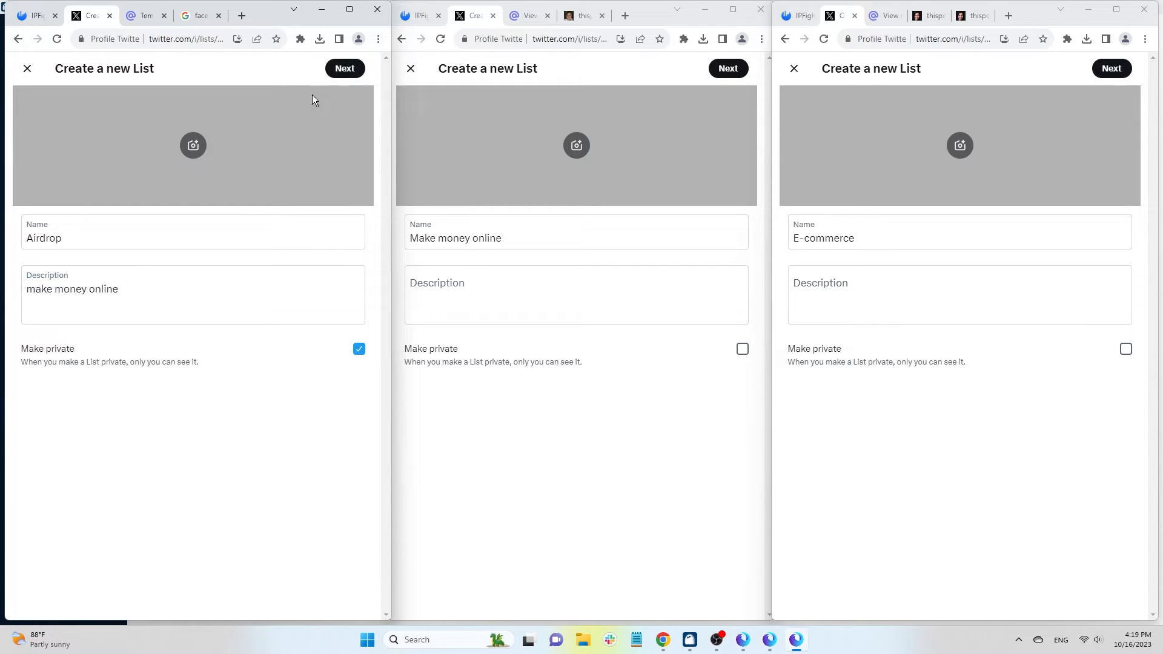
- Add Airdrop Home and AirDrop GPT as members and finish the Airdrop list
click(345, 68)
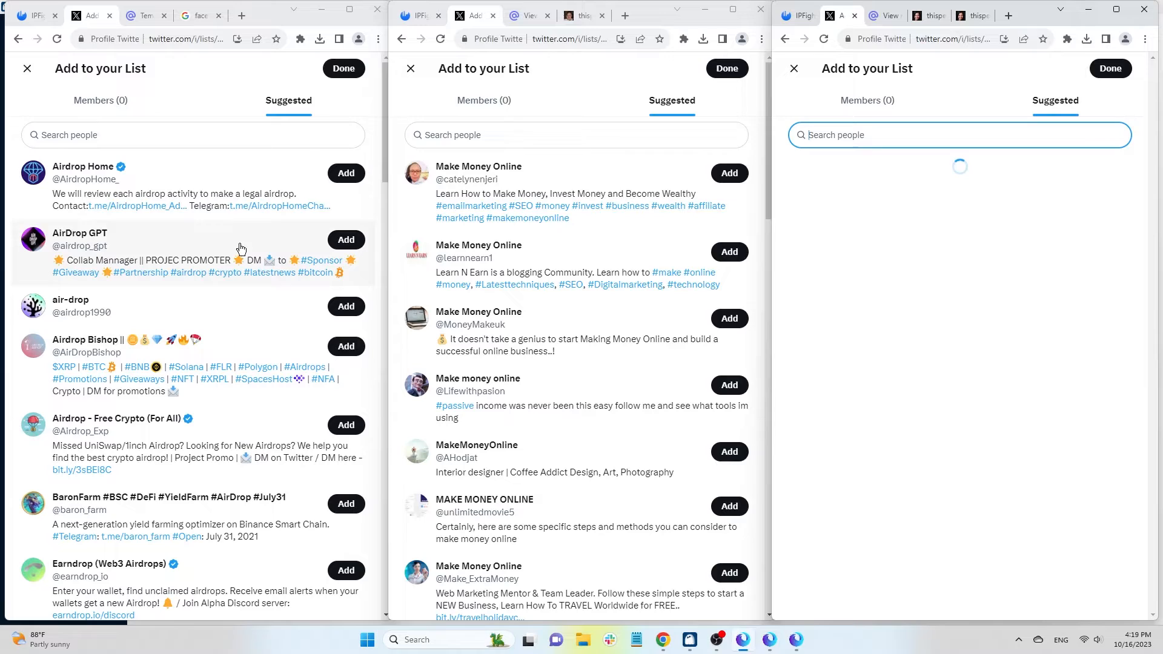
click(337, 173)
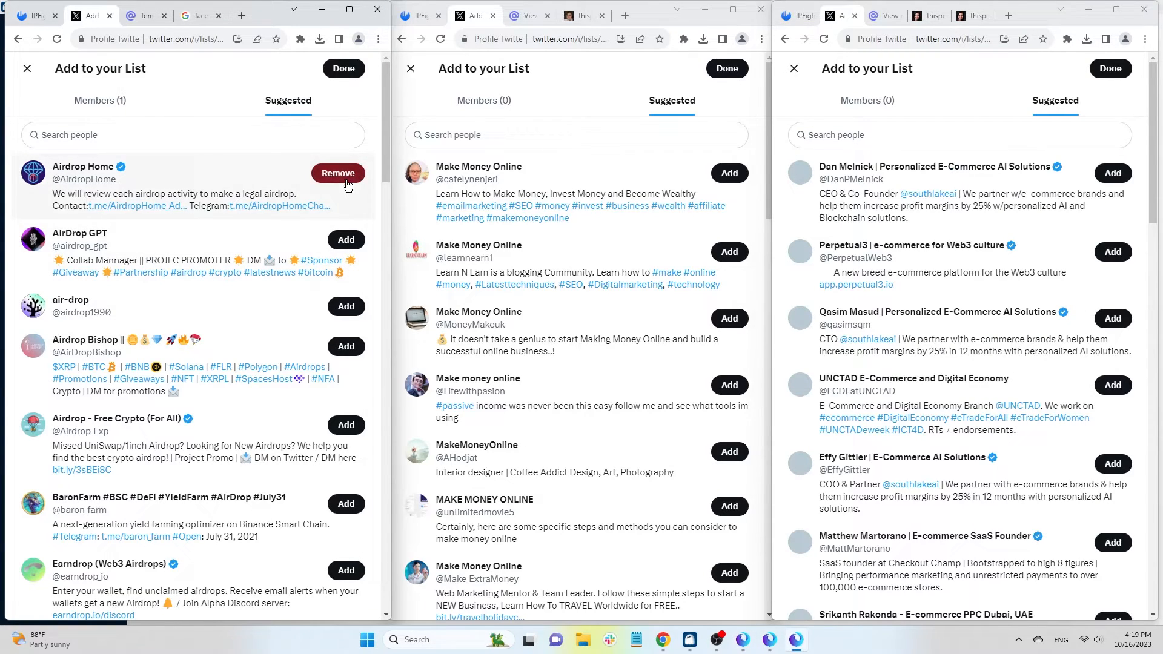
click(337, 239)
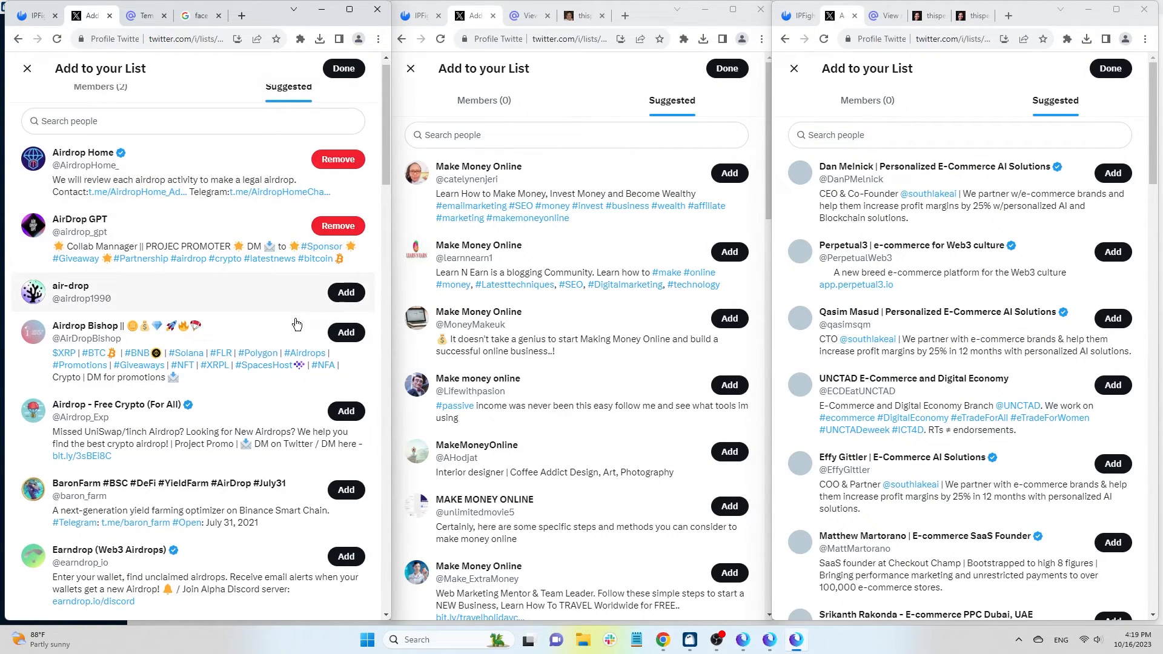
click(346, 292)
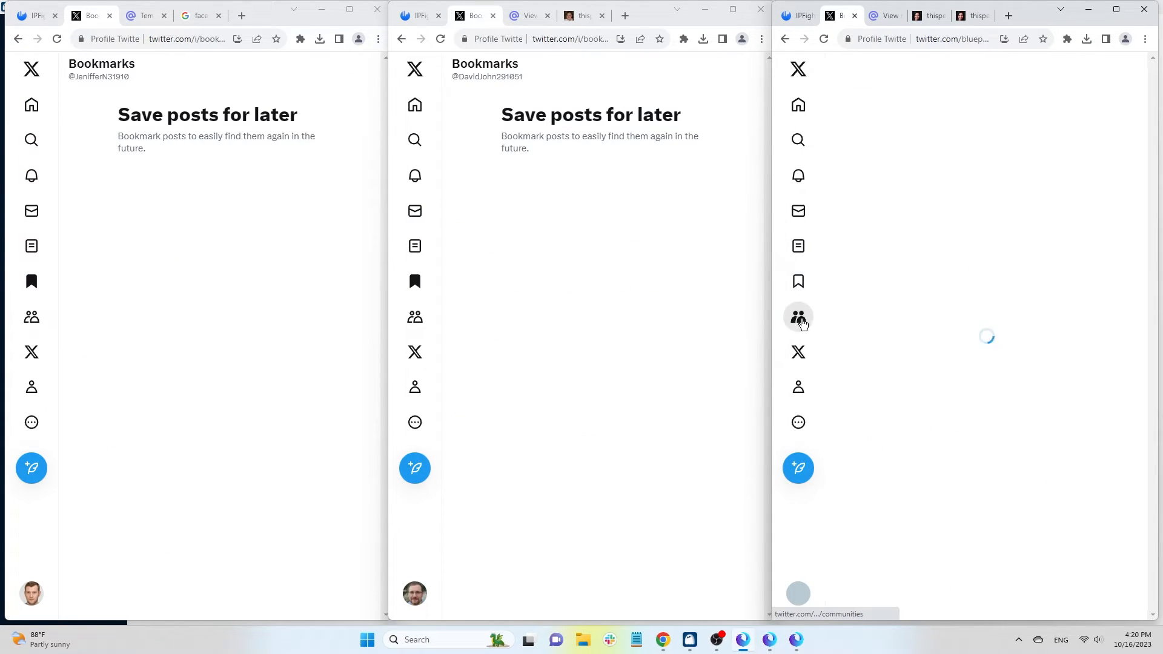
- Go to Communities, dismiss the welcome notice, and request to join Communities Feedback
click(798, 317)
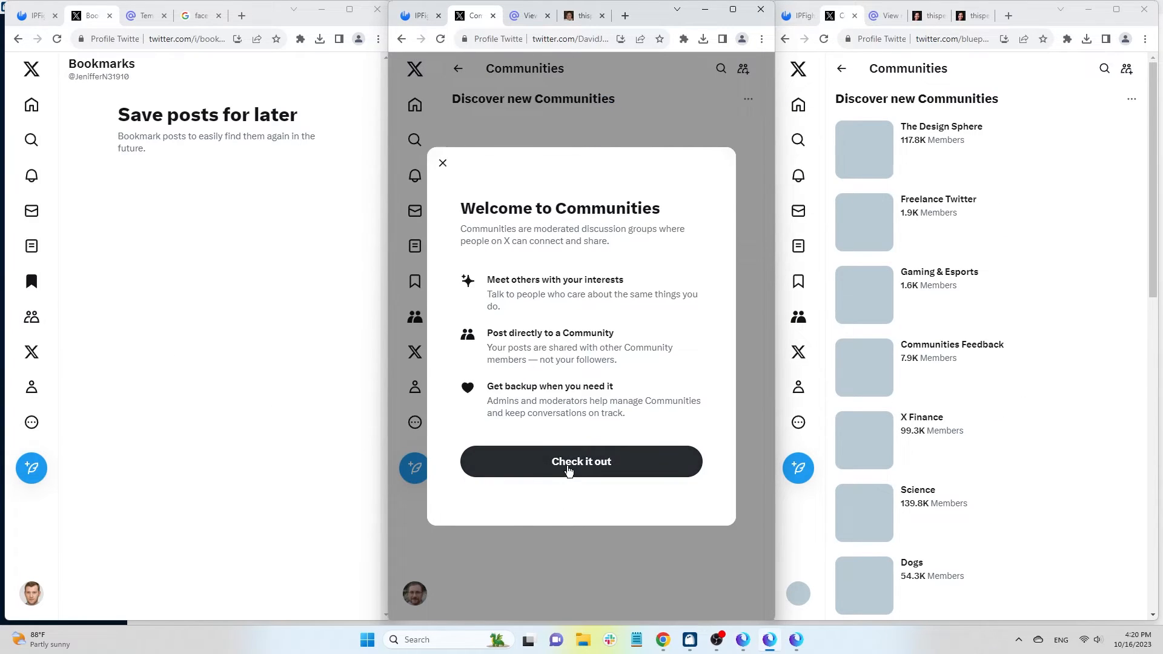
click(580, 461)
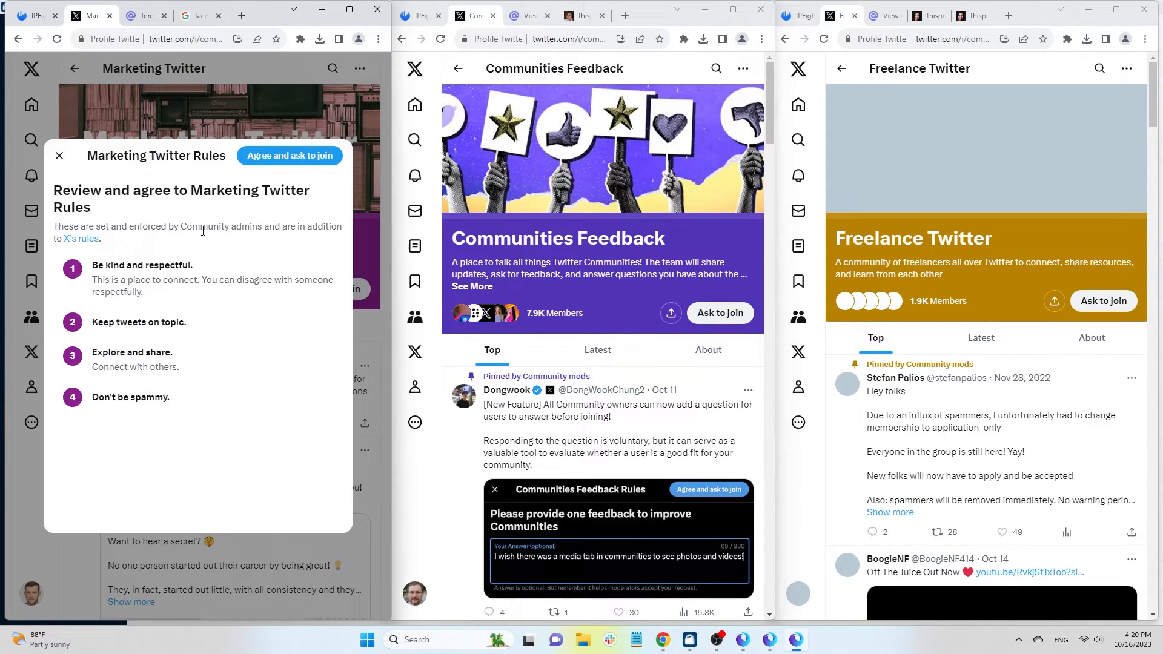
click(290, 155)
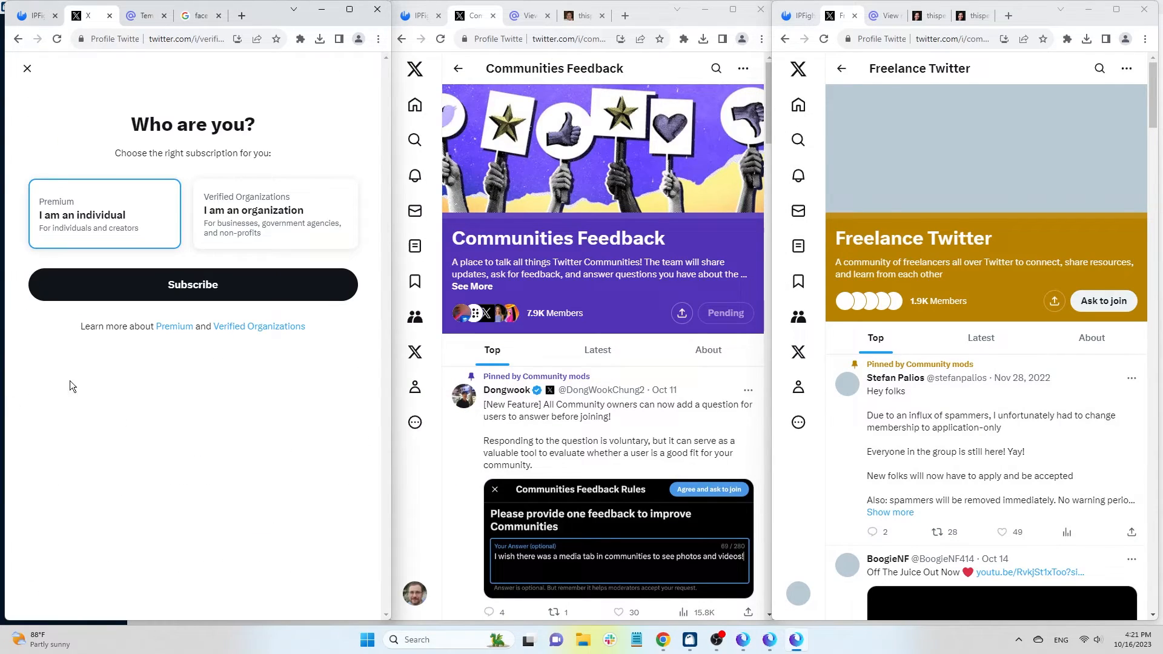
mouse_move(414, 352)
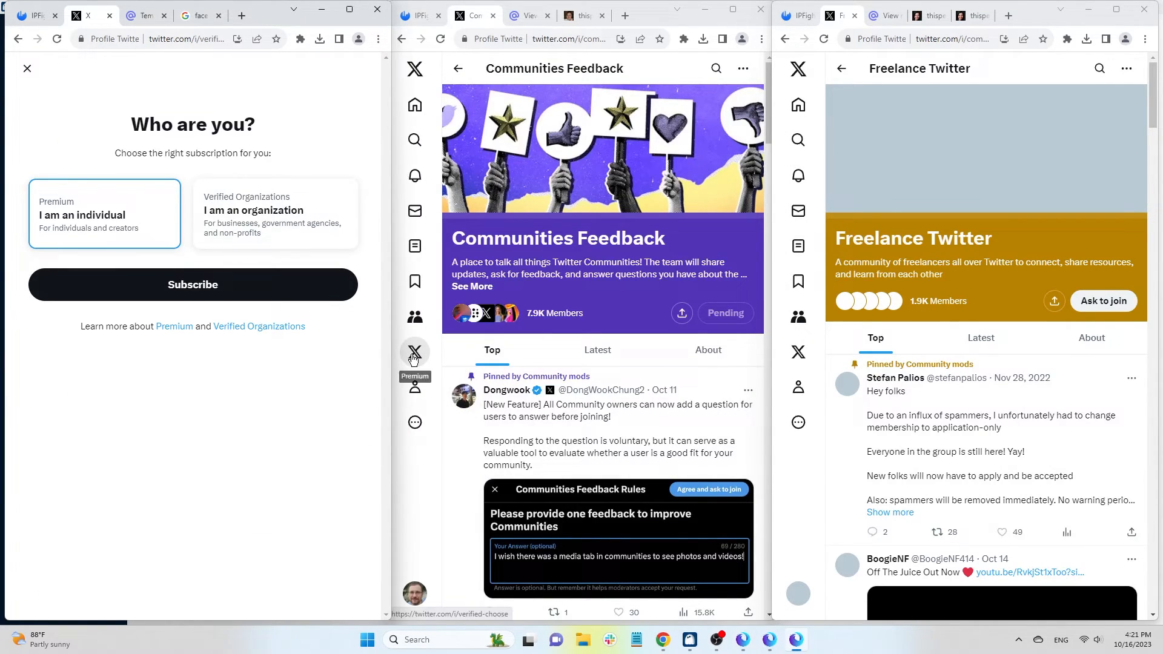
click(414, 351)
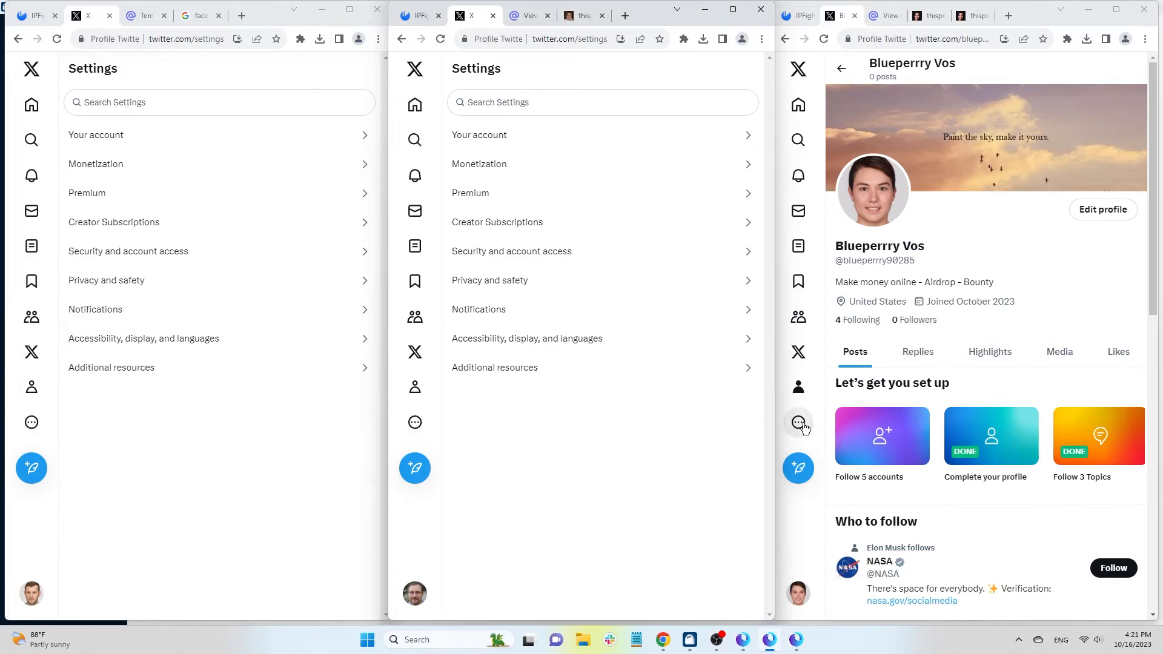
click(96, 135)
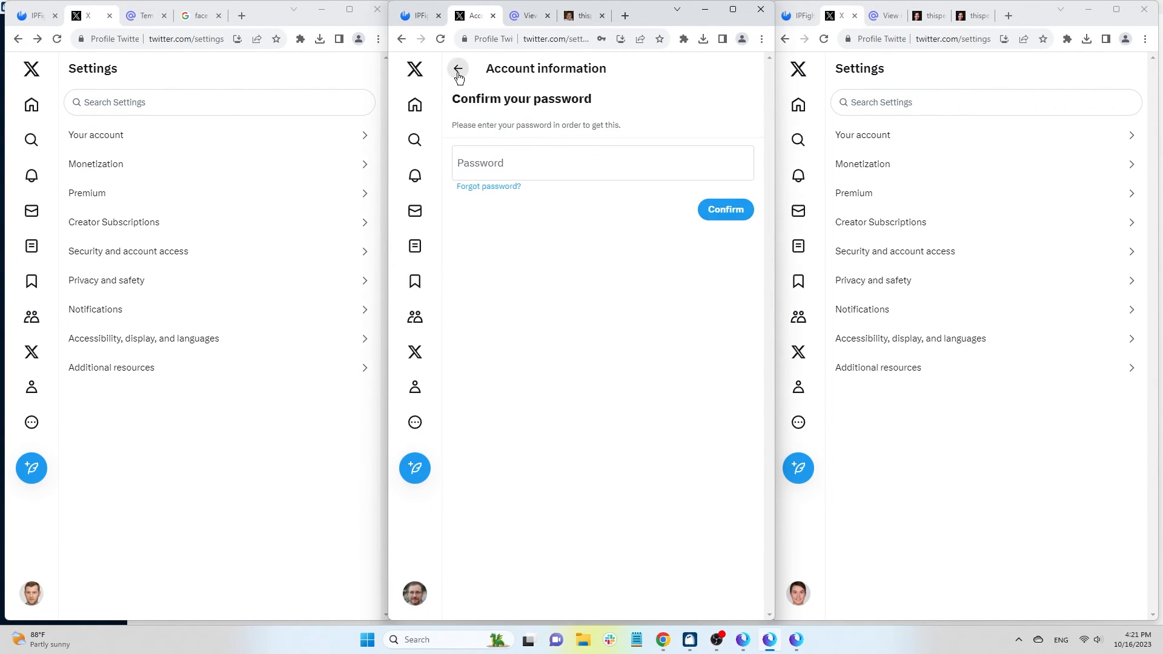
click(459, 69)
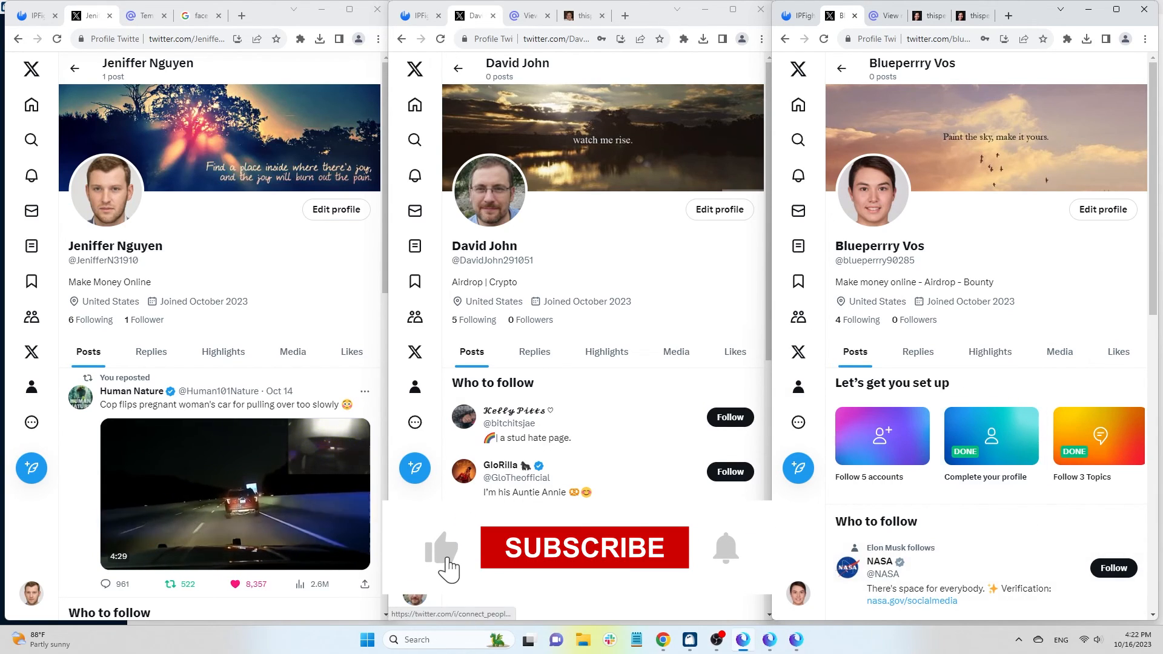
click(584, 547)
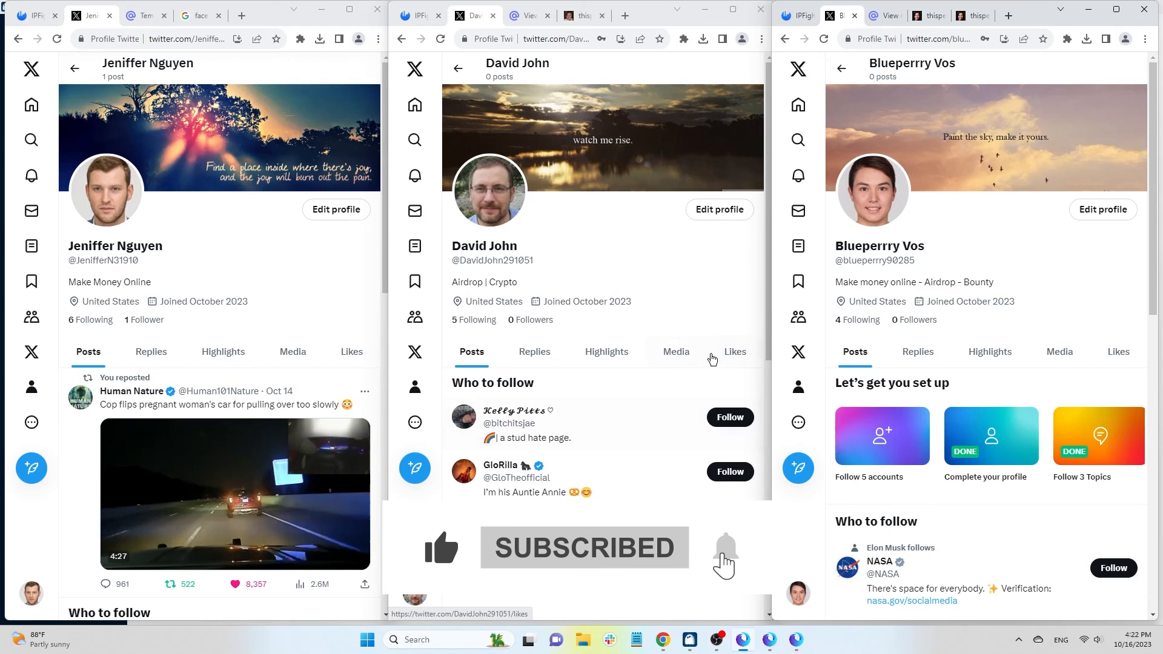
click(730, 418)
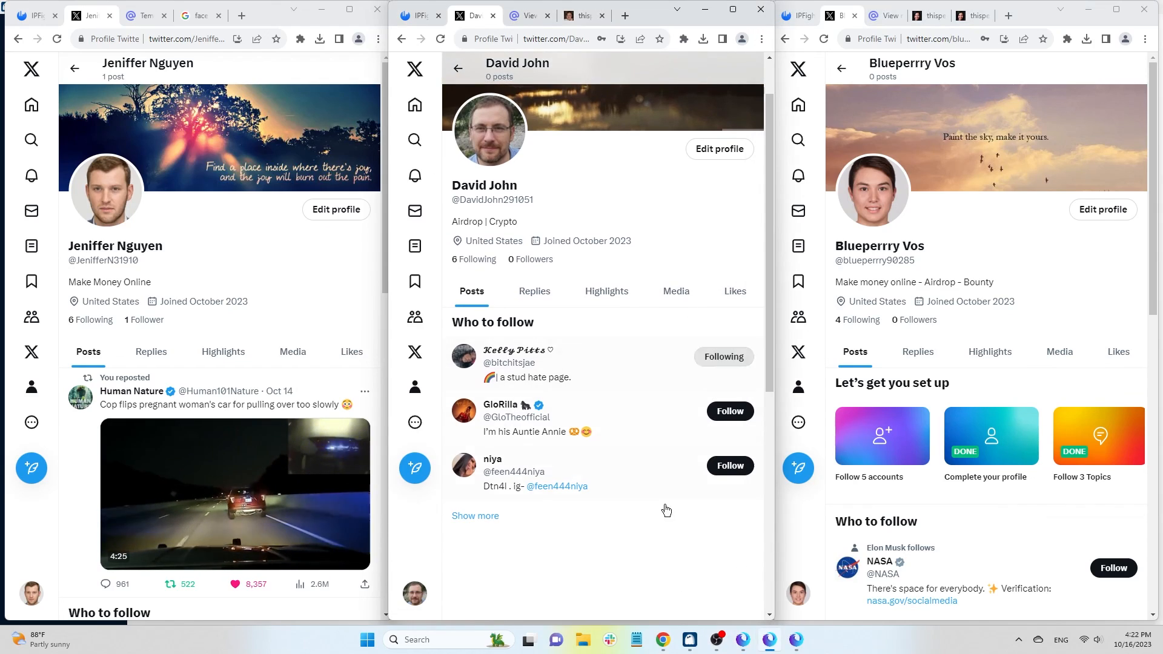